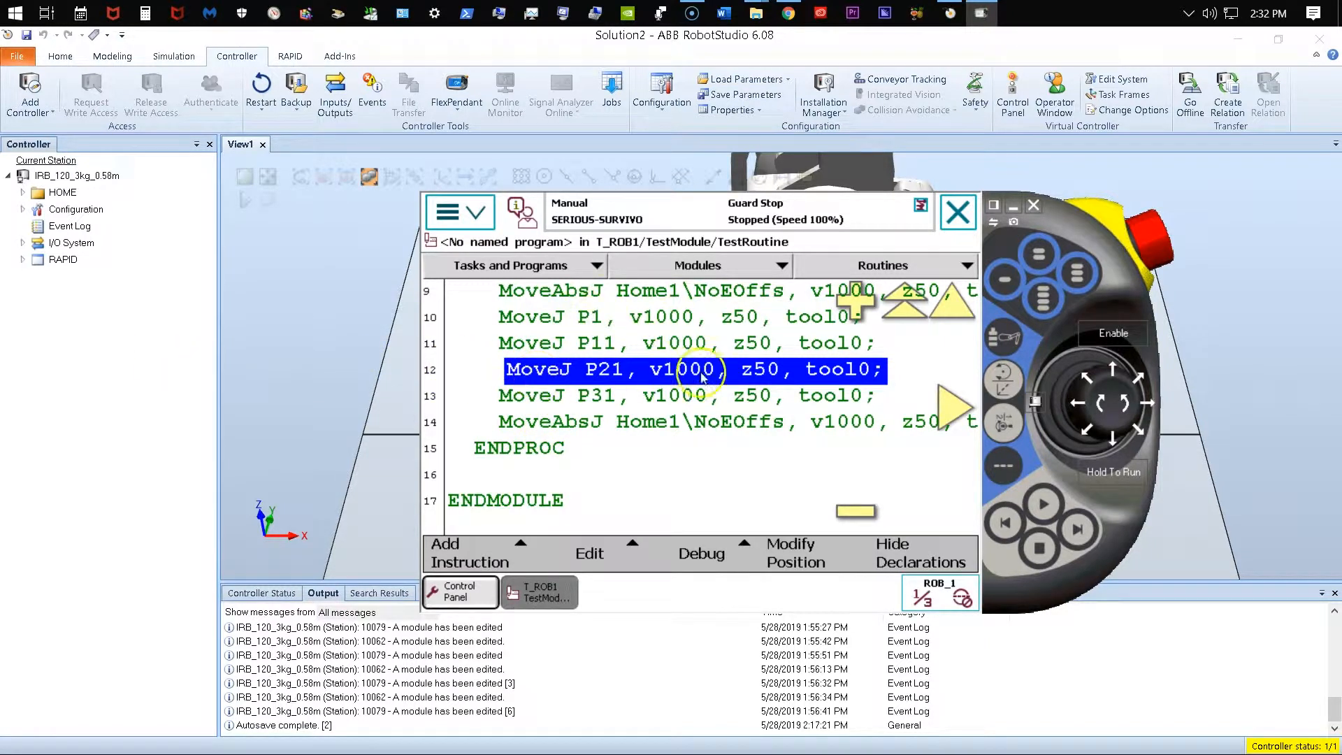
{"action": "mouse_move", "coordinate": [842, 261]}
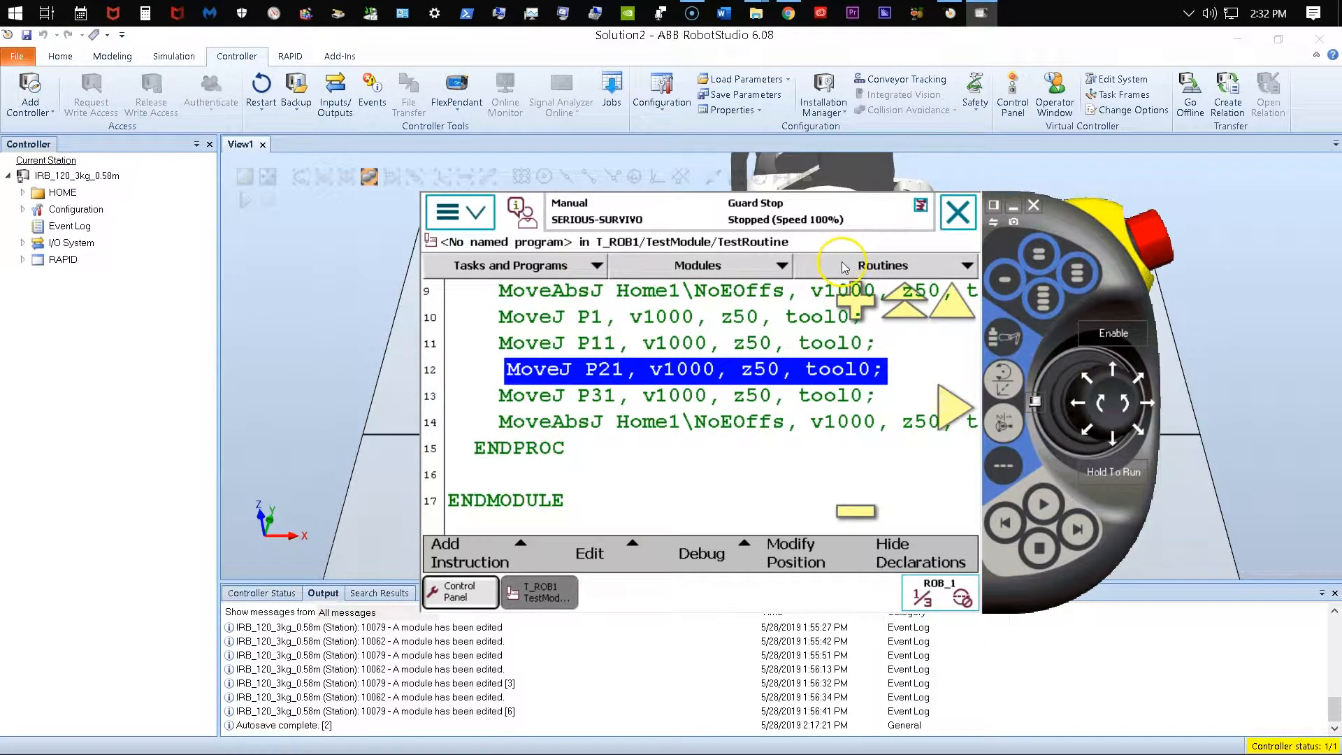
{"action": "mouse_move", "coordinate": [499, 336]}
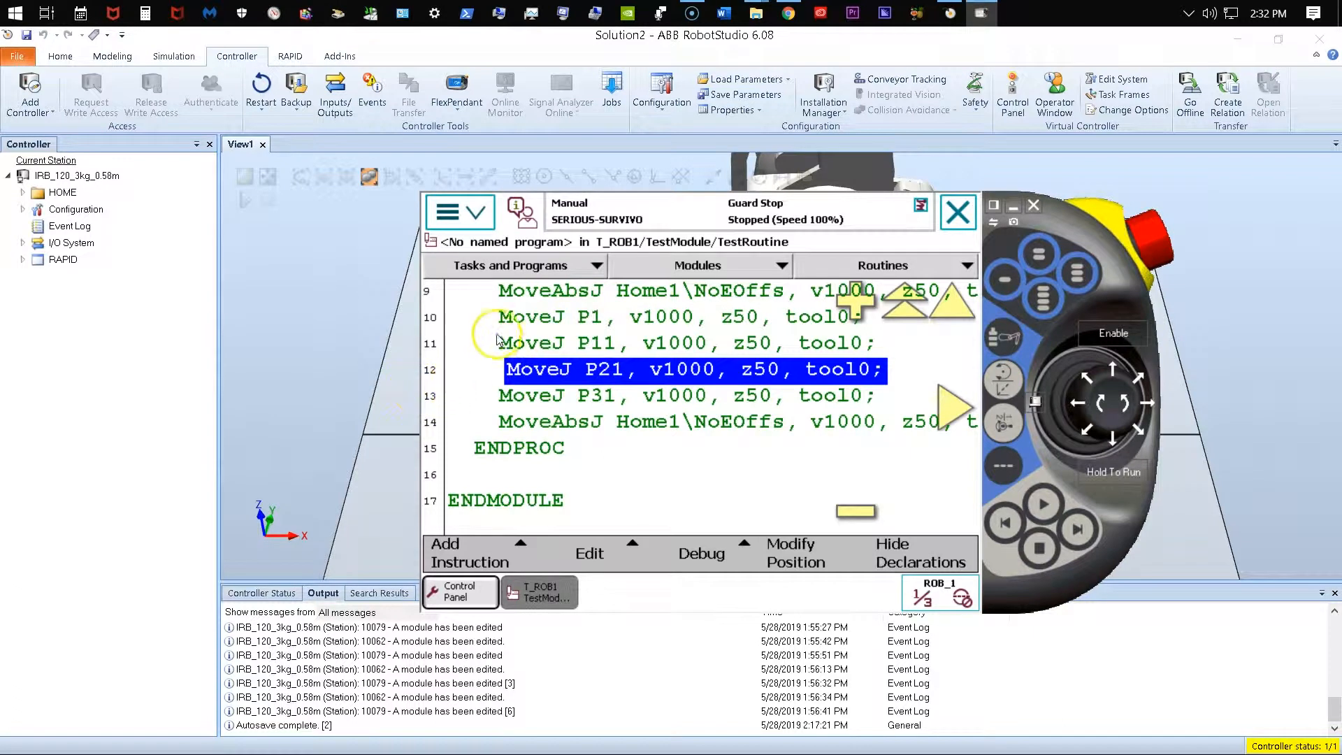
{"action": "mouse_move", "coordinate": [616, 301]}
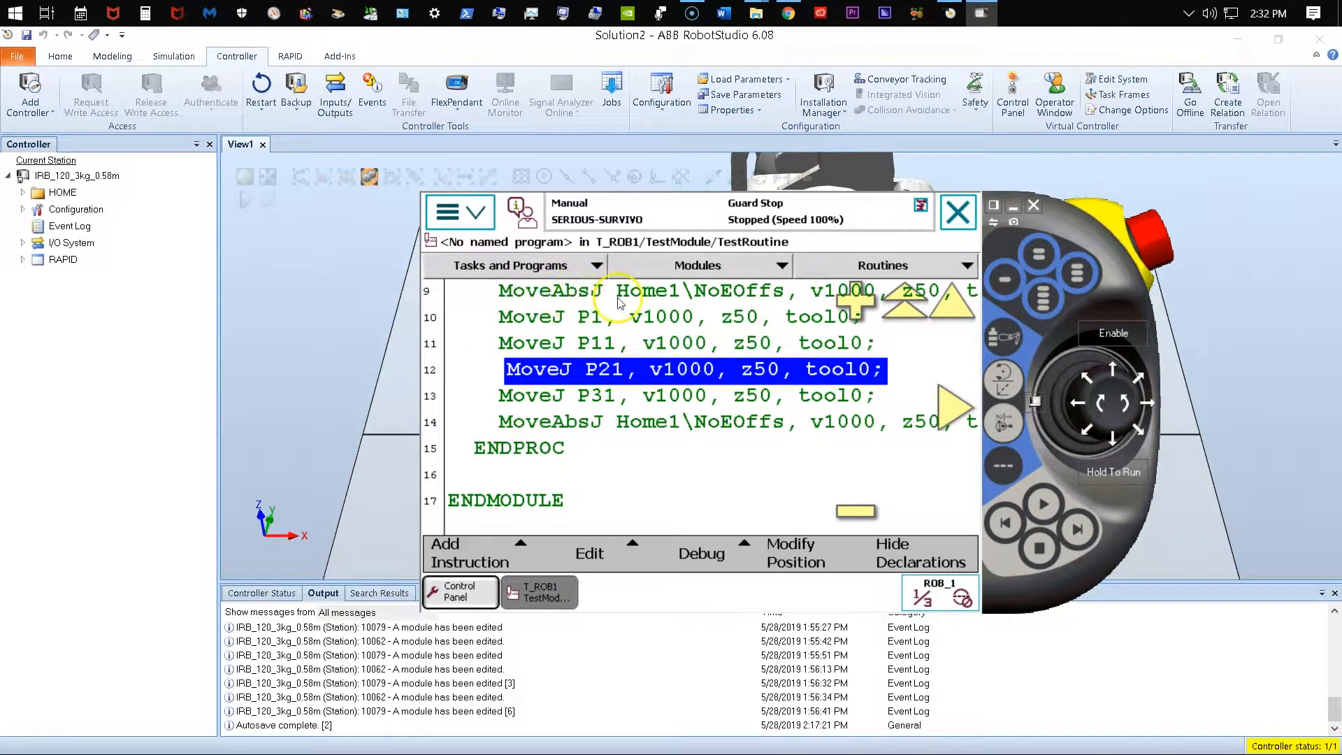
{"action": "mouse_move", "coordinate": [548, 308]}
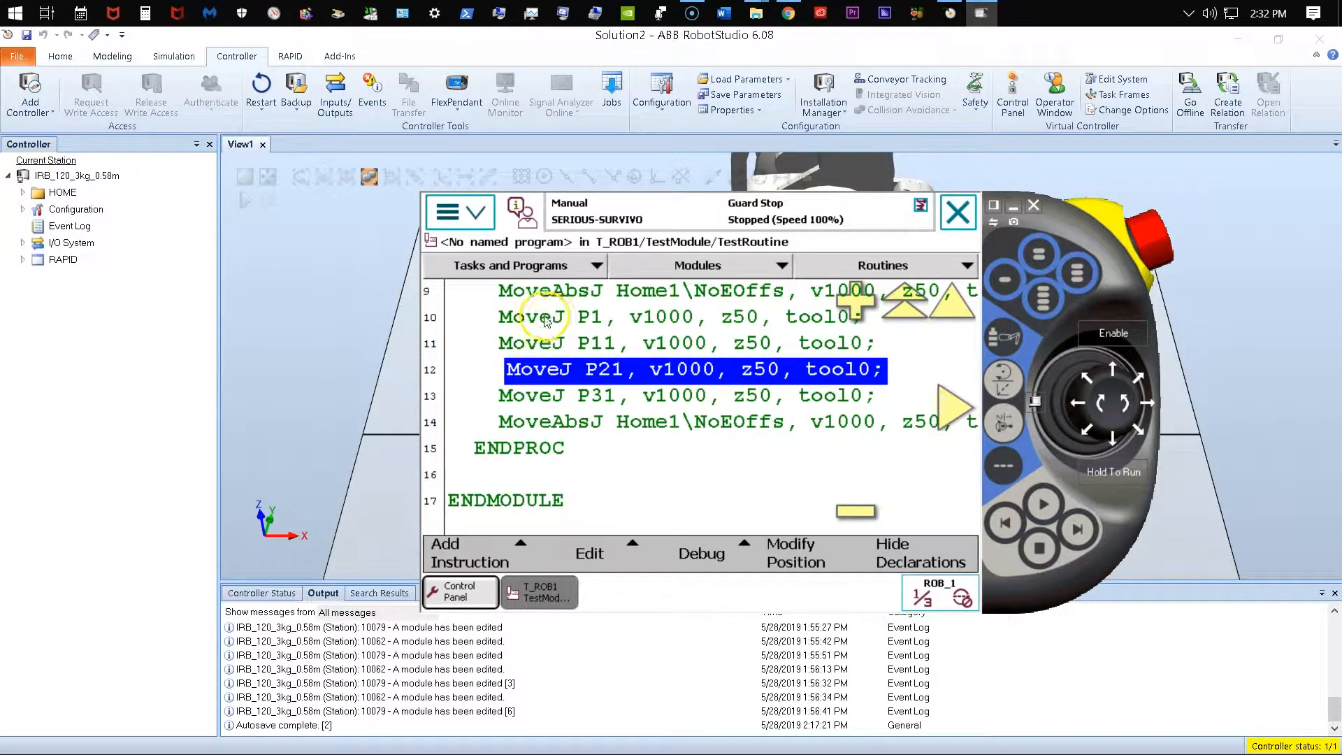
{"action": "mouse_move", "coordinate": [590, 321]}
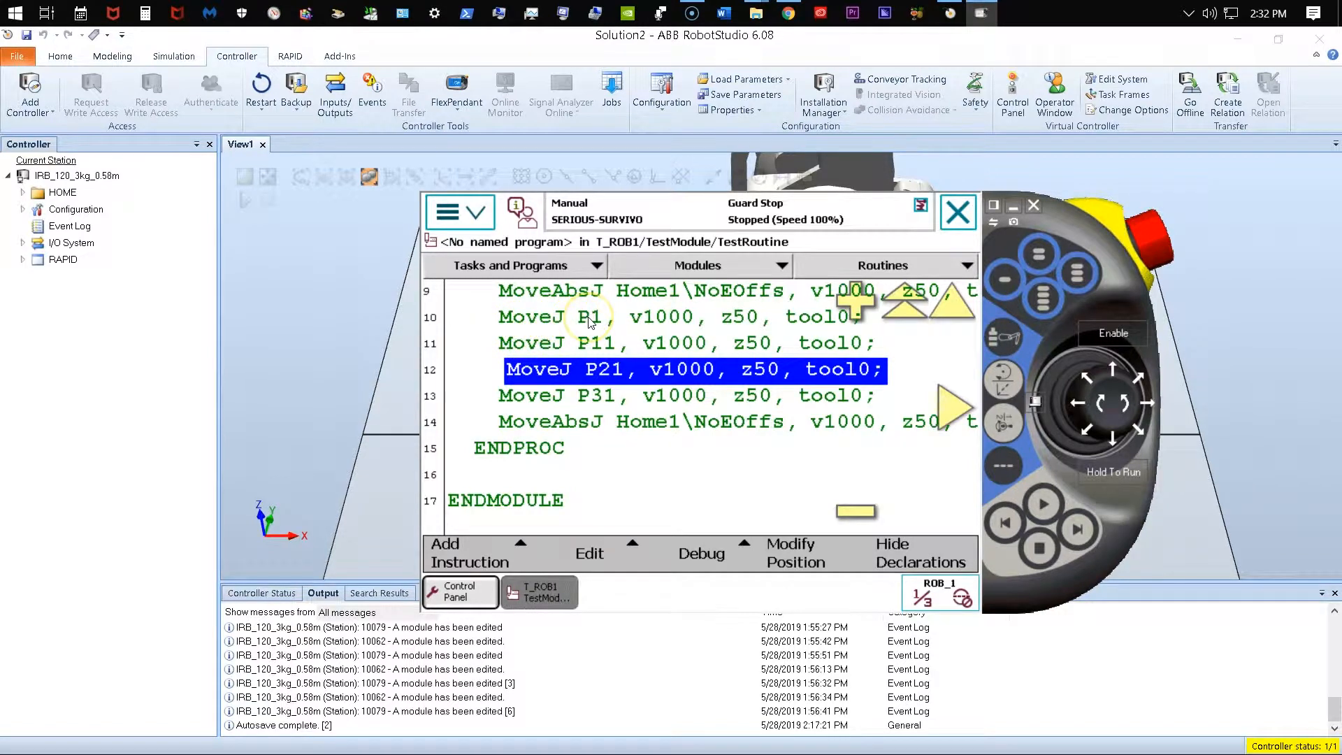
{"action": "mouse_move", "coordinate": [560, 354]}
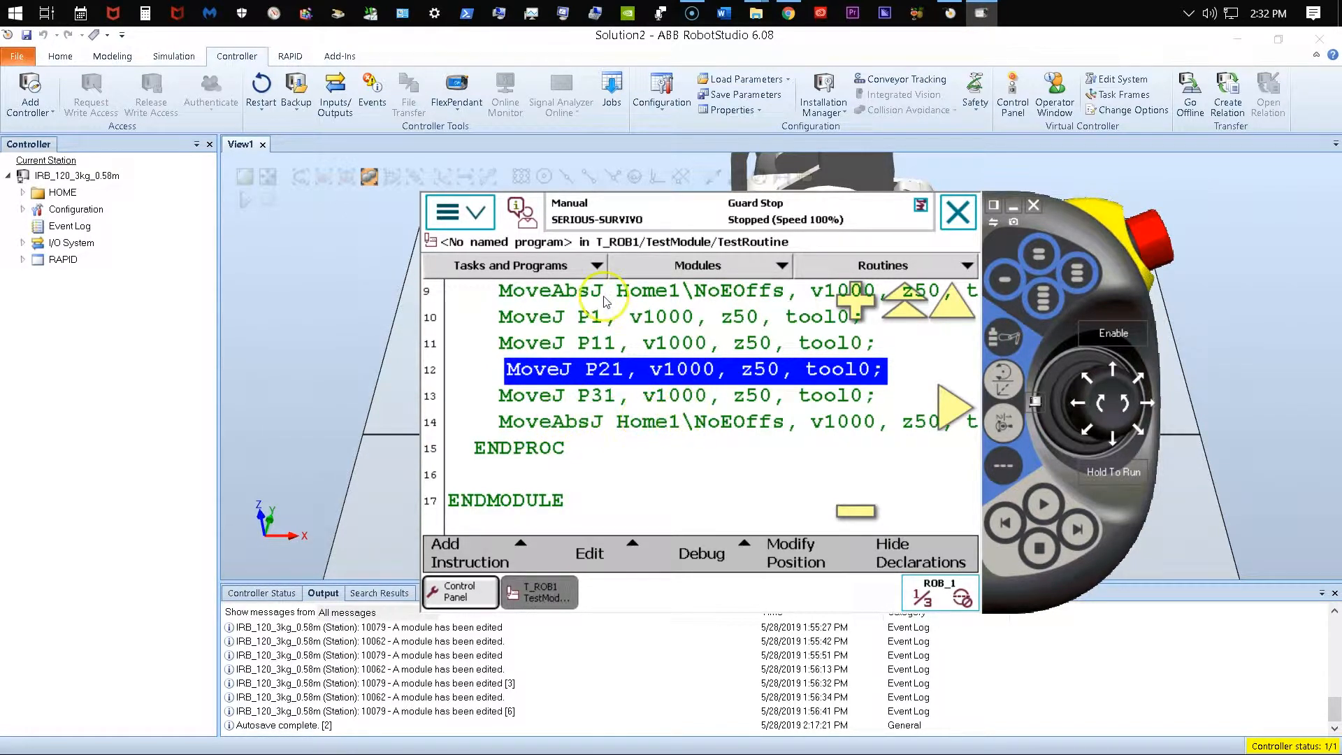
{"action": "mouse_move", "coordinate": [611, 465]}
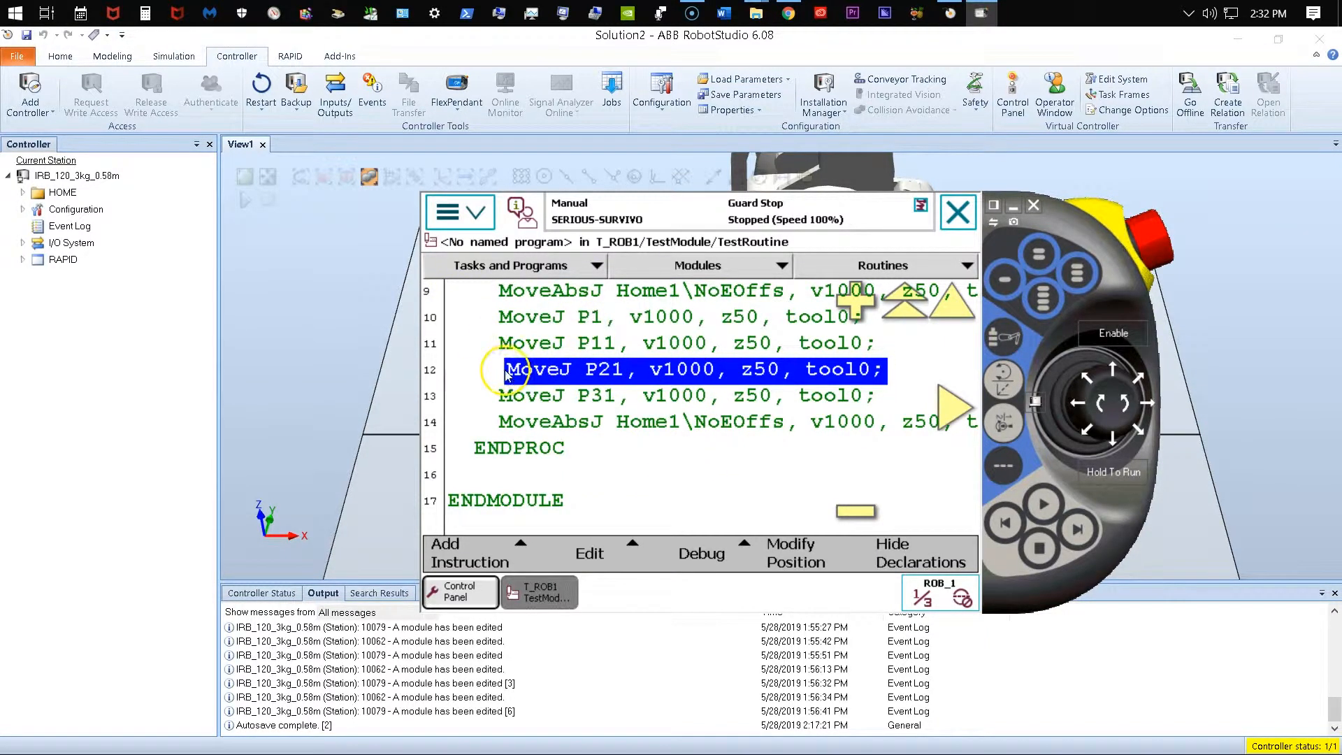
{"action": "mouse_move", "coordinate": [629, 368]}
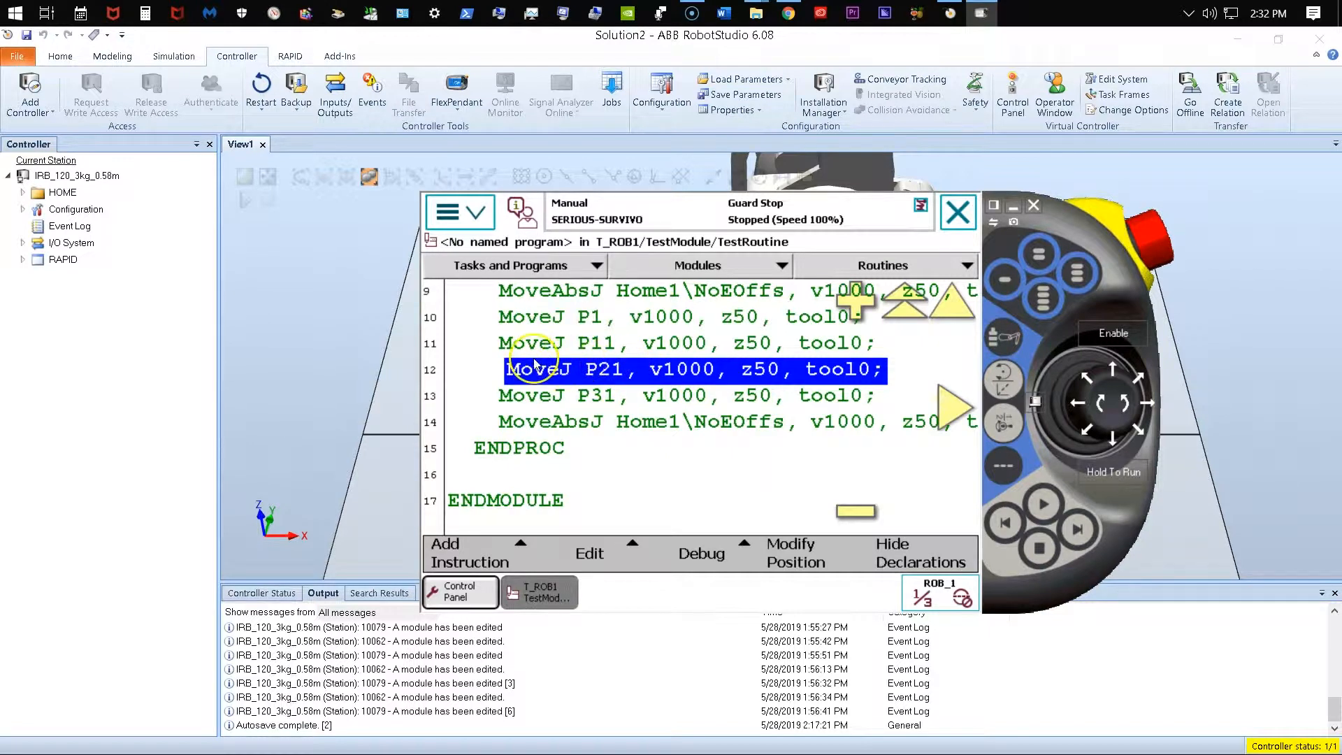
{"action": "mouse_move", "coordinate": [479, 404]}
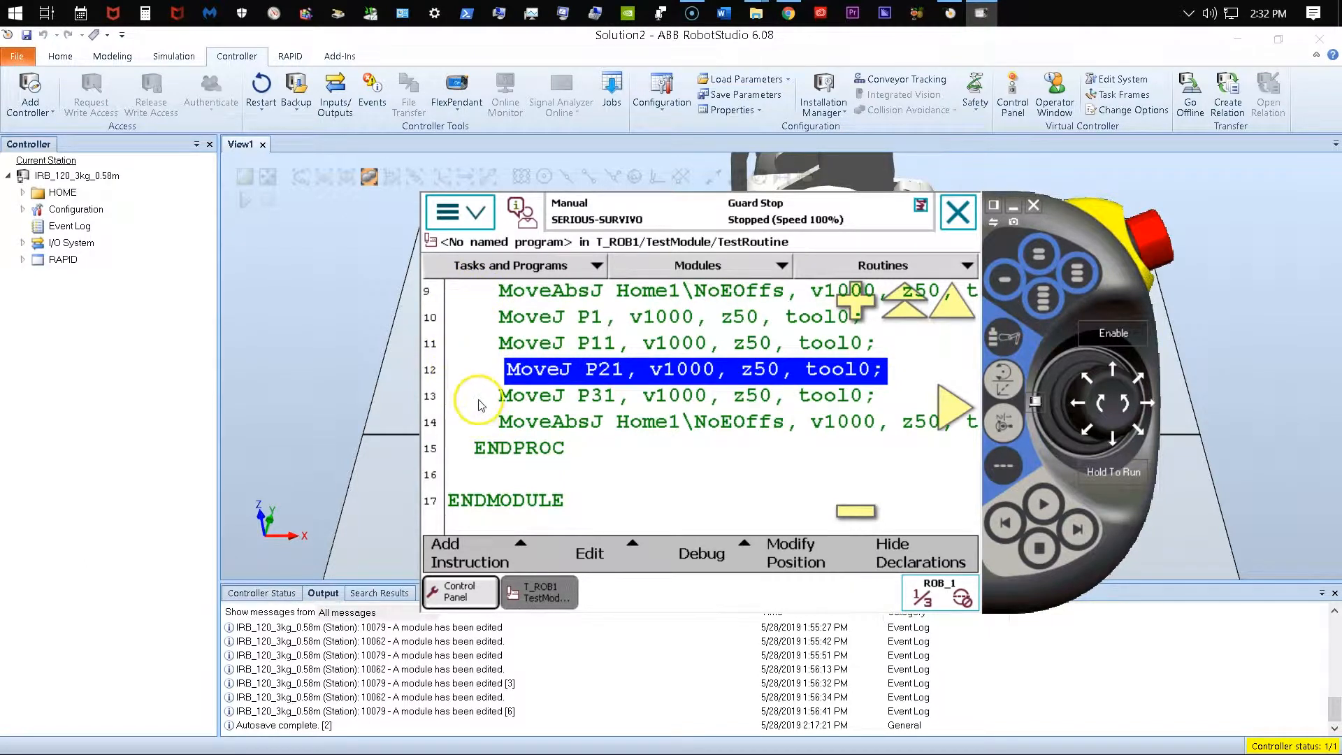
{"action": "mouse_move", "coordinate": [480, 366]}
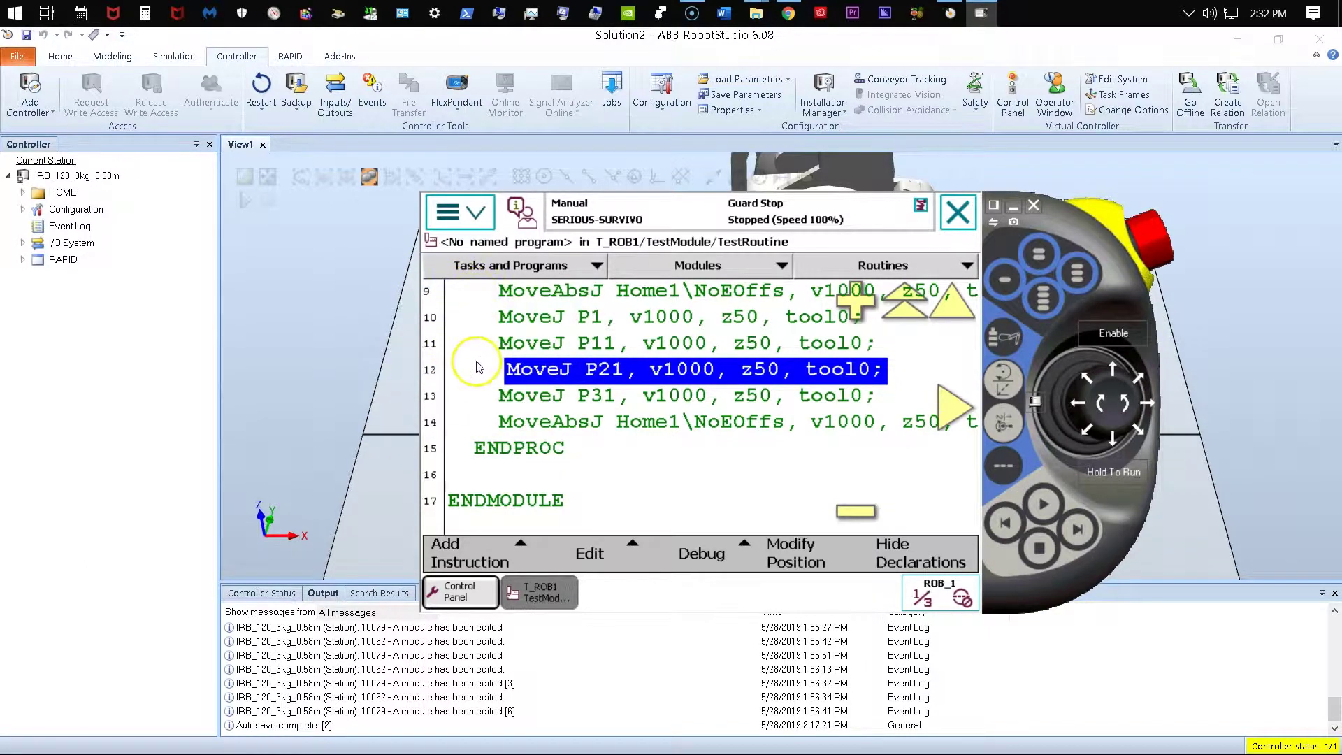
{"action": "mouse_move", "coordinate": [468, 336]}
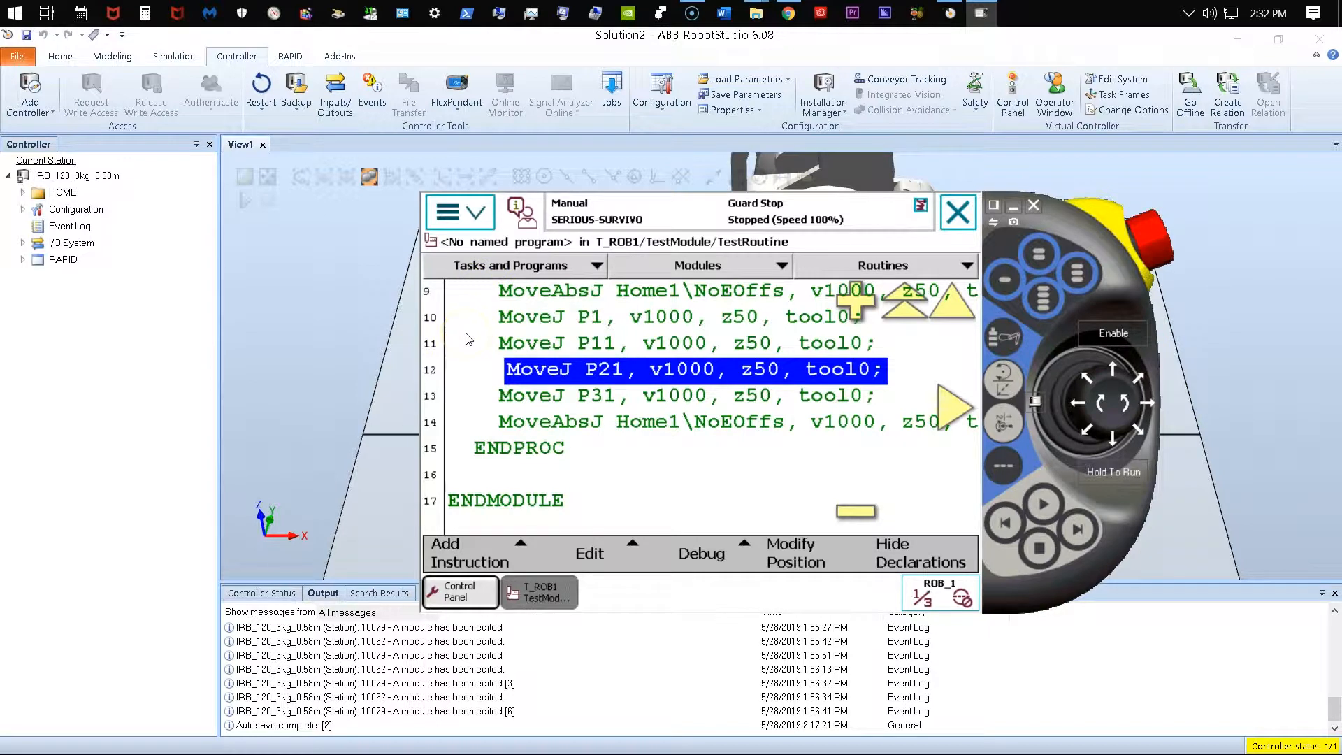
{"action": "mouse_move", "coordinate": [460, 329]}
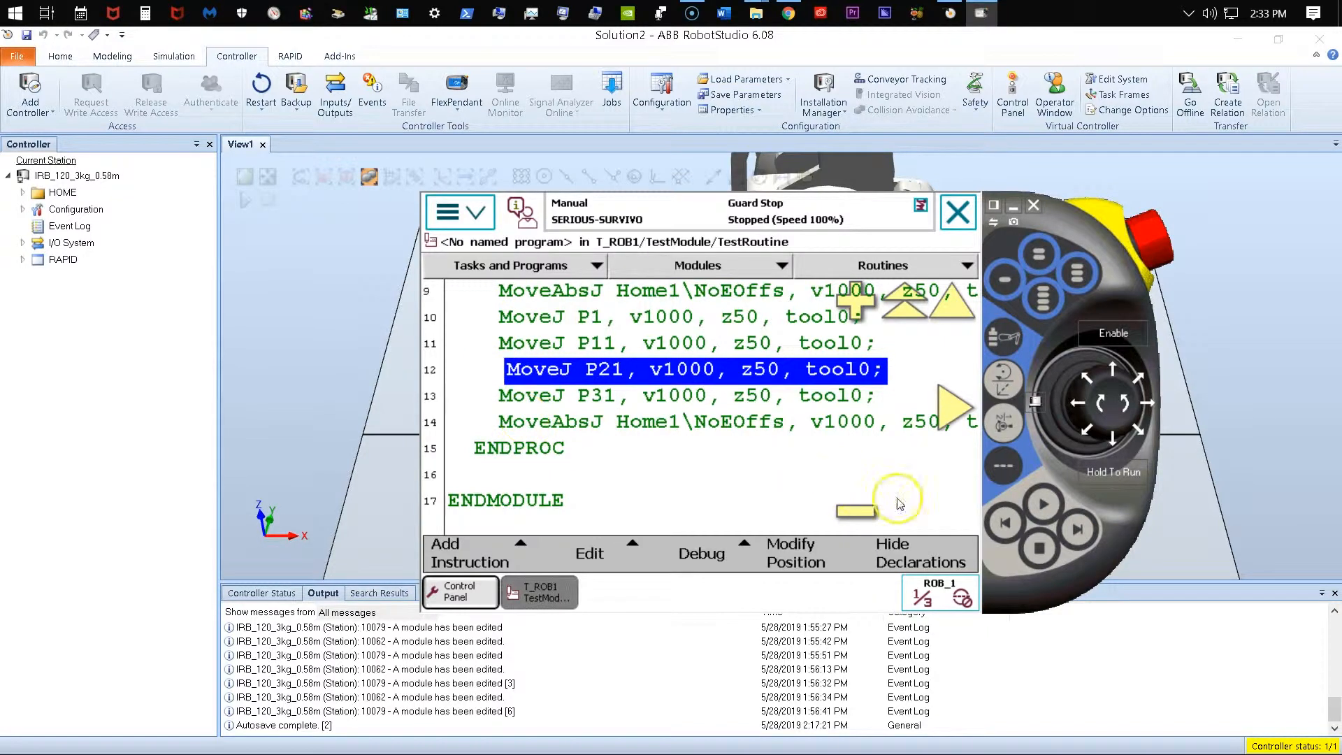
{"action": "mouse_move", "coordinate": [1064, 479]}
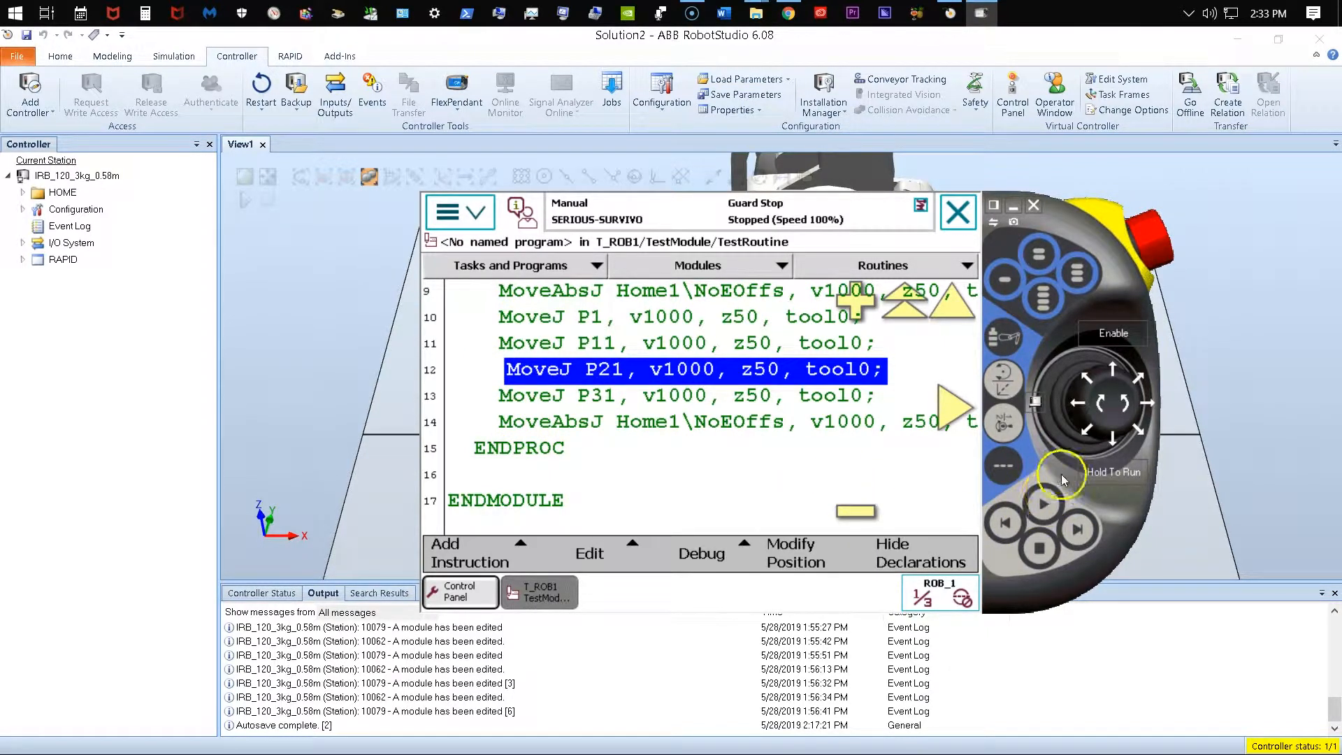
{"action": "mouse_move", "coordinate": [950, 426]}
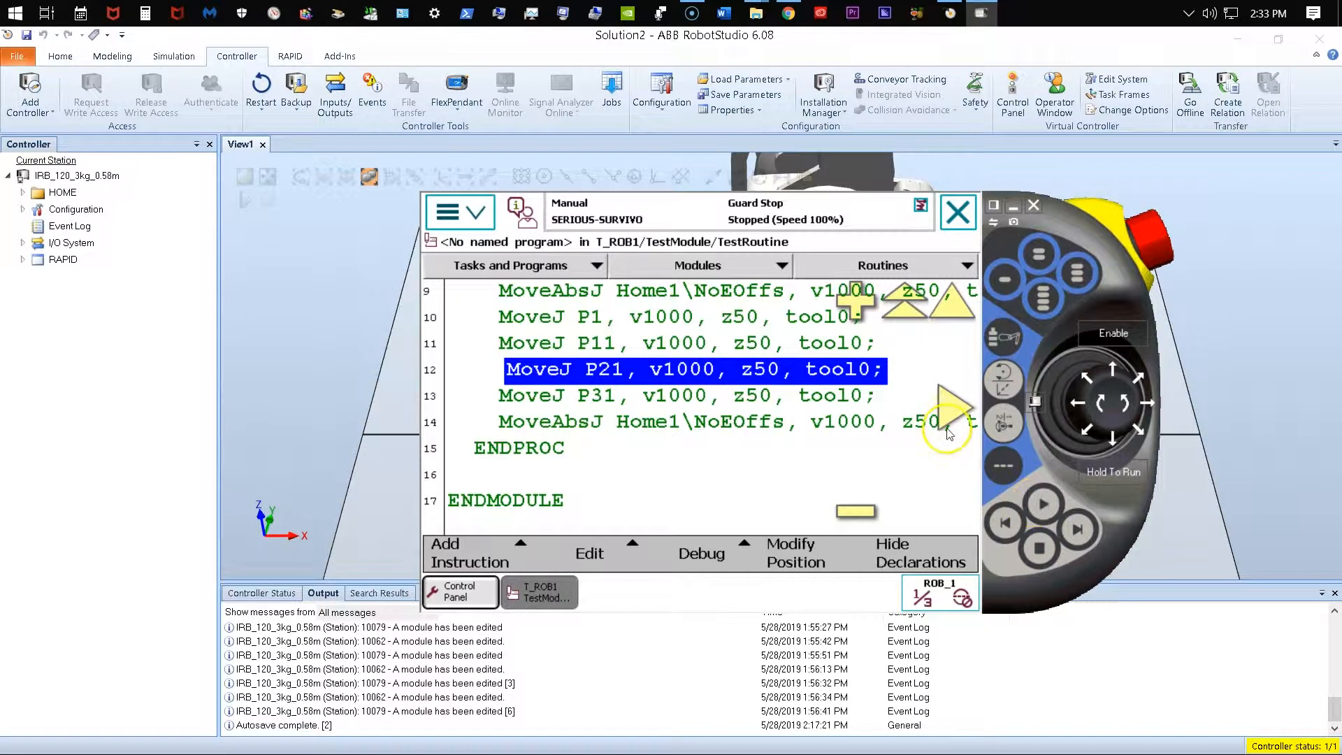
{"action": "mouse_move", "coordinate": [500, 427]}
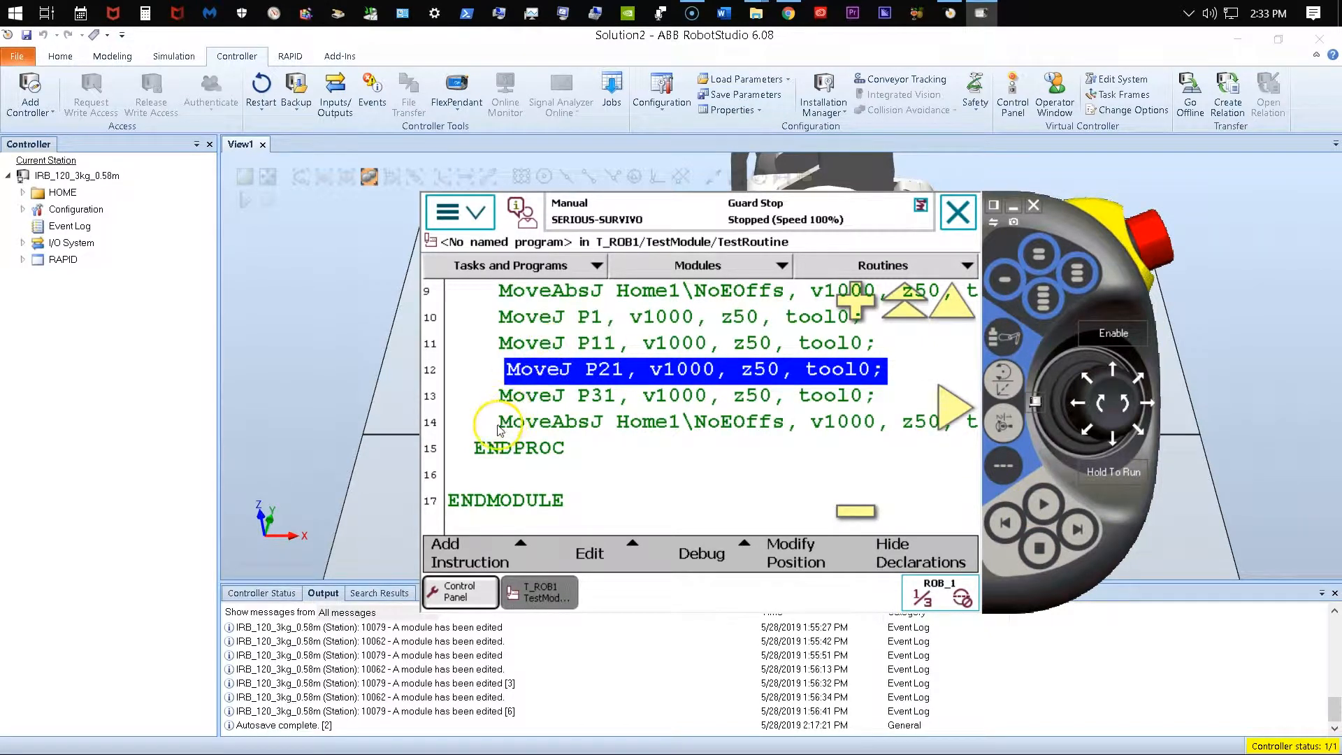
{"action": "mouse_move", "coordinate": [472, 347]}
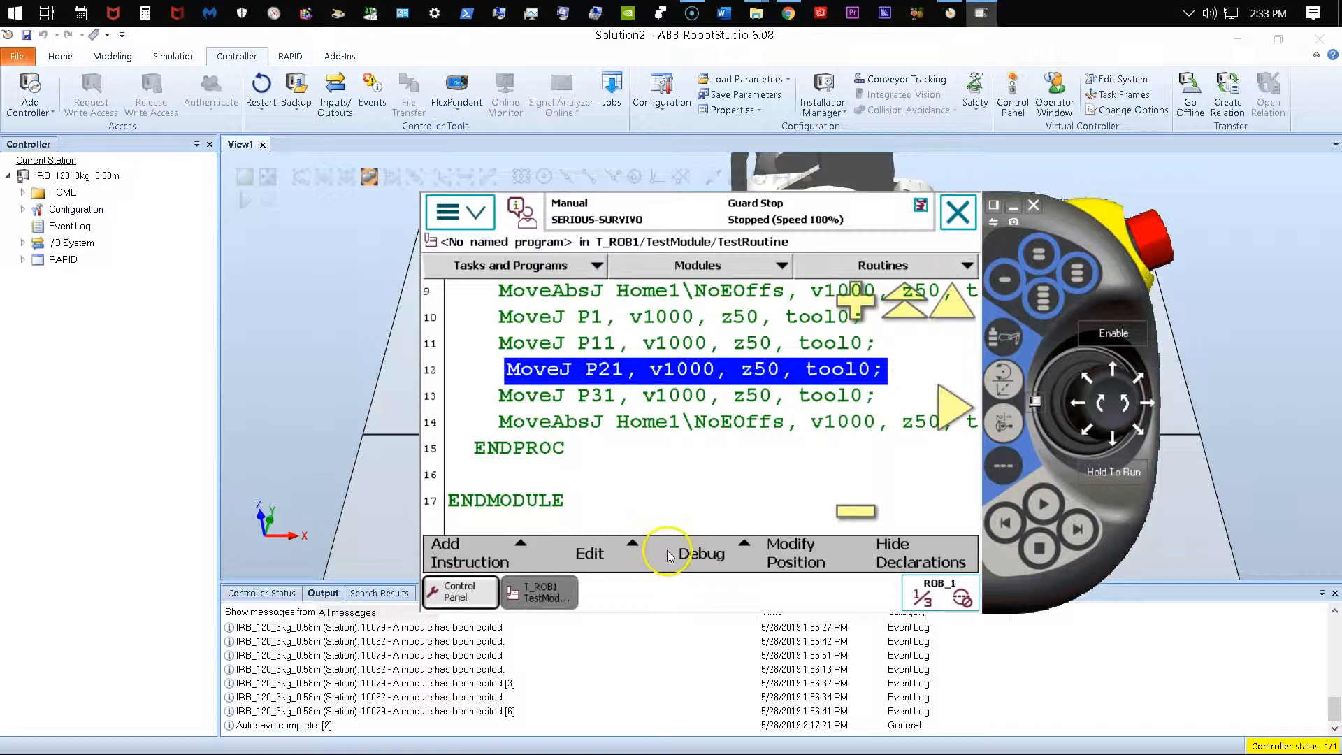
{"action": "mouse_move", "coordinate": [685, 519]}
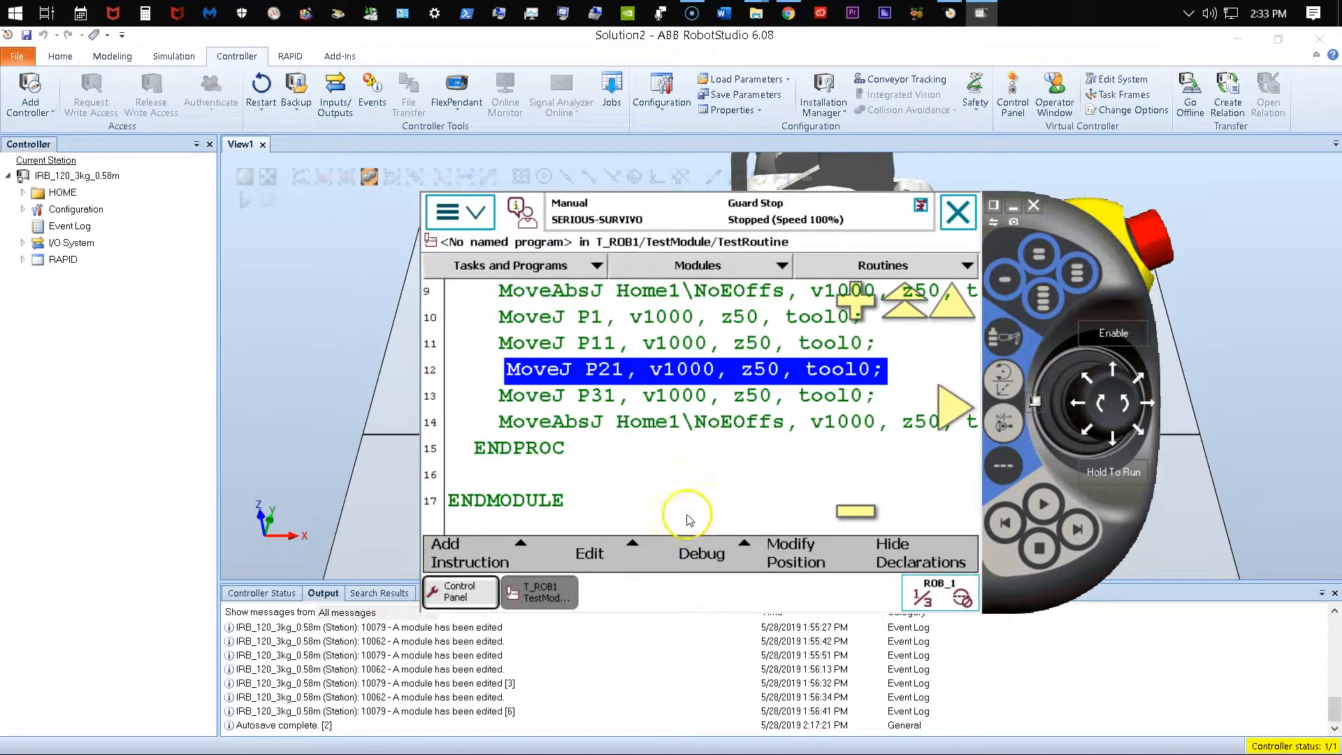
Try moving the program pointer to the MoveJ P21 line and dismiss the 'Cannot move PP' error.
{"action": "left_click", "coordinate": [700, 553]}
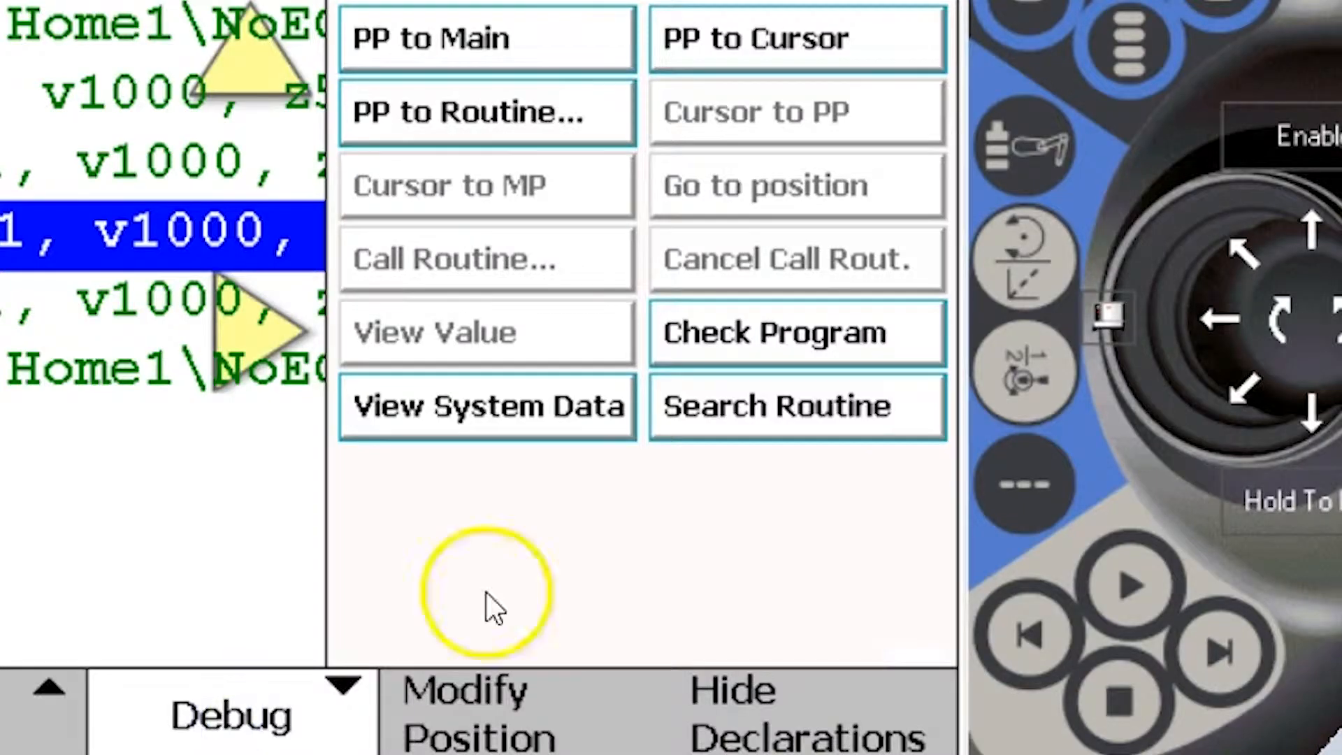
{"action": "mouse_move", "coordinate": [522, 186]}
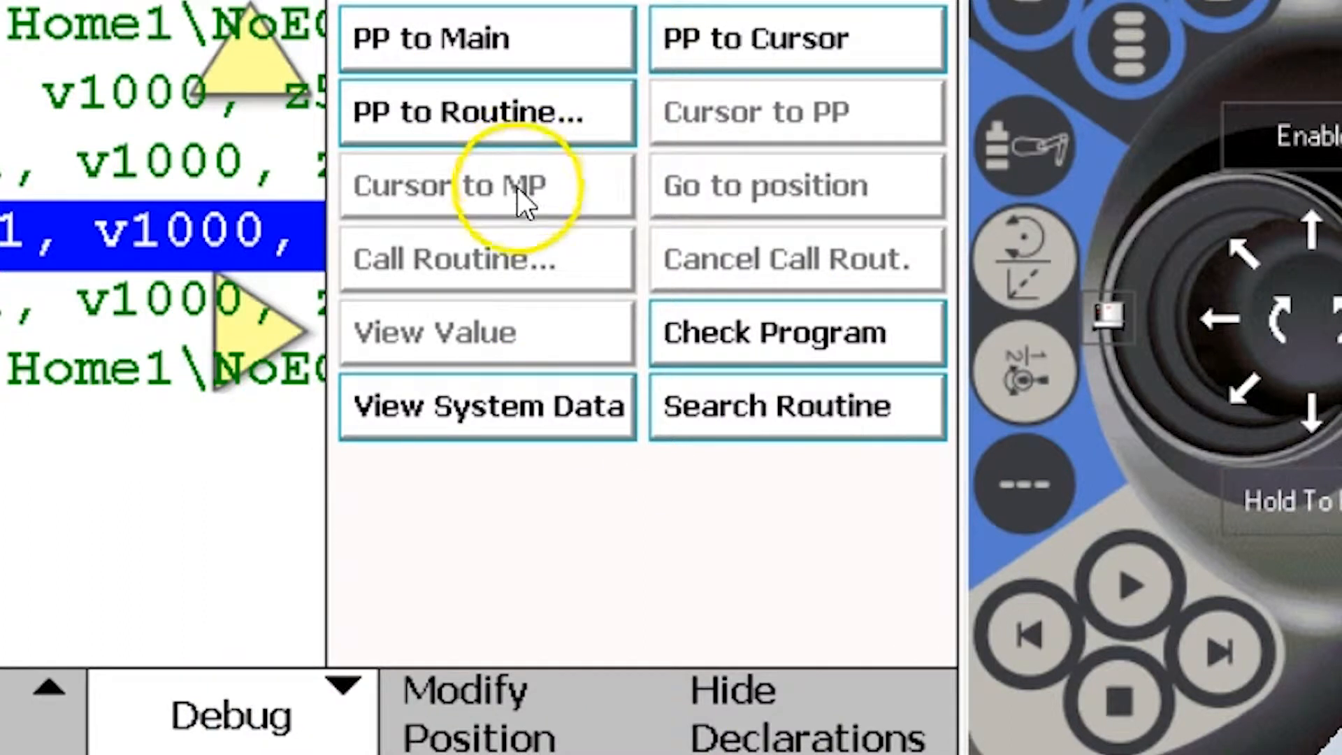
{"action": "mouse_move", "coordinate": [652, 503]}
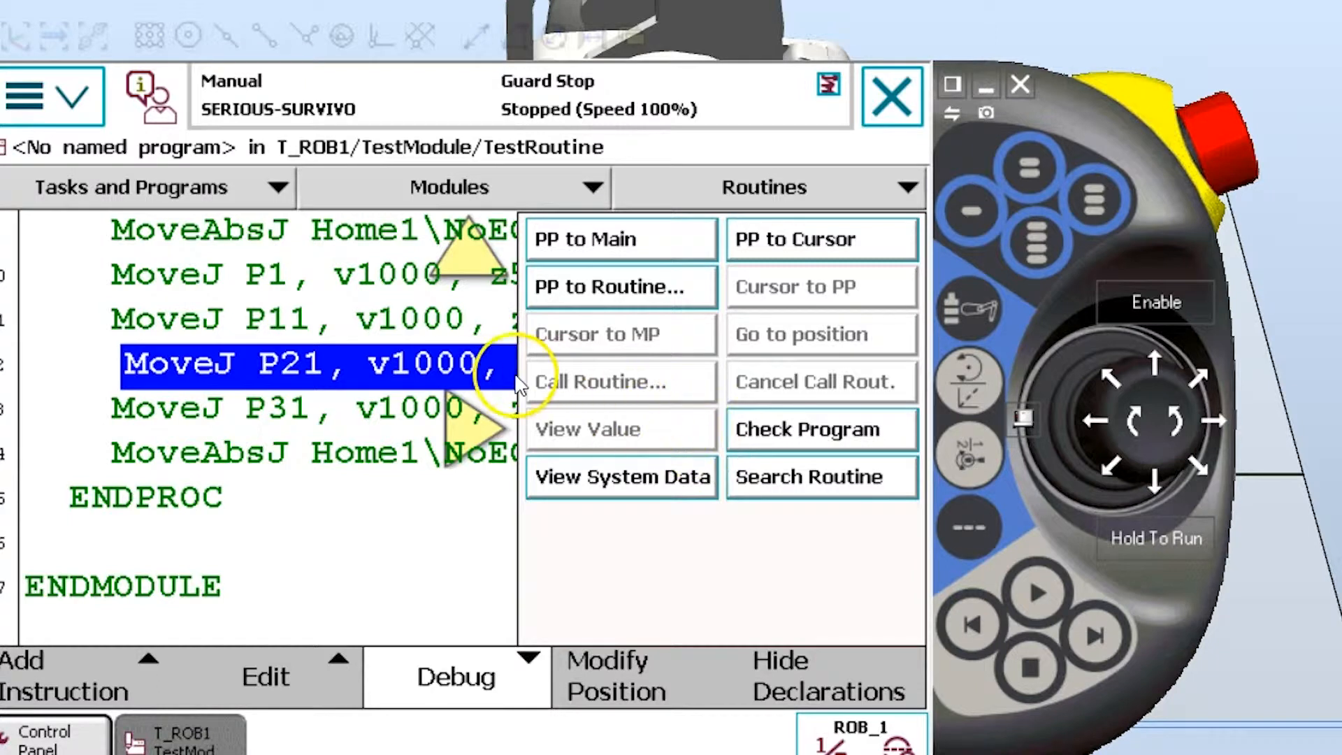
{"action": "mouse_move", "coordinate": [294, 363]}
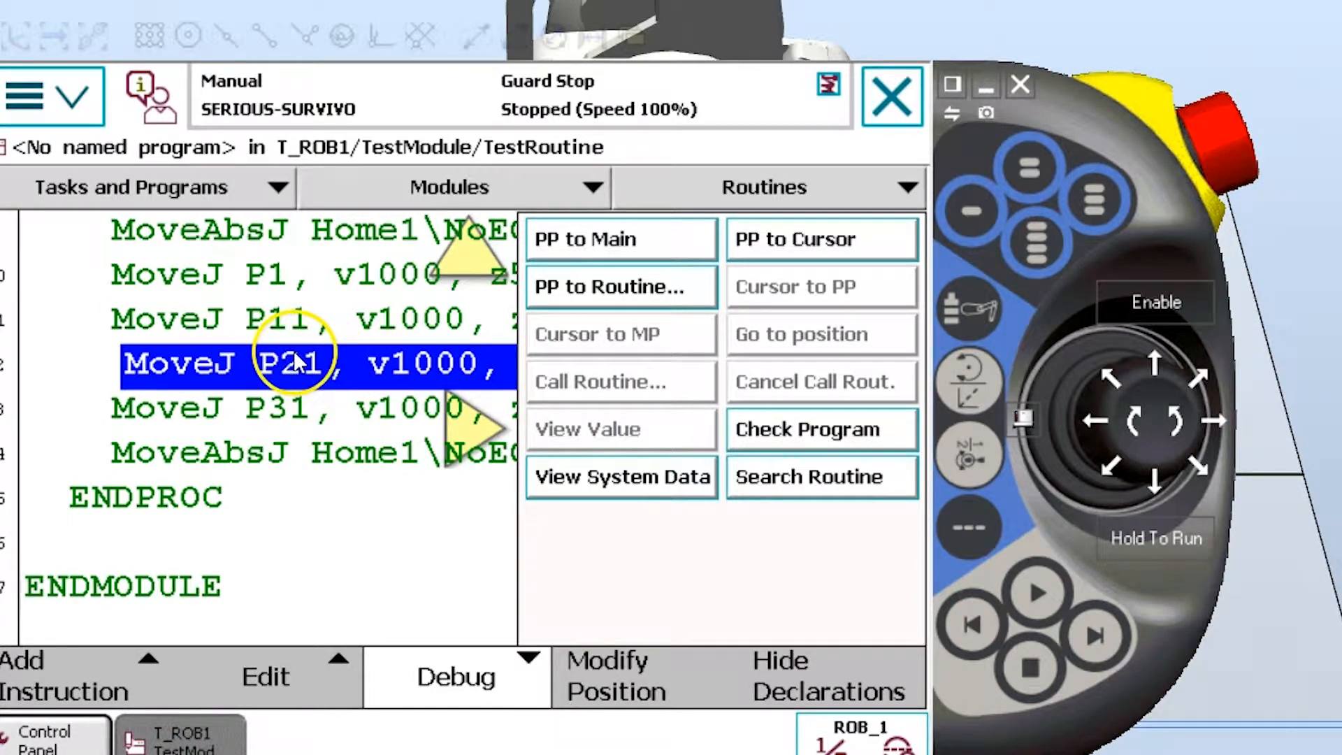
{"action": "mouse_move", "coordinate": [389, 368]}
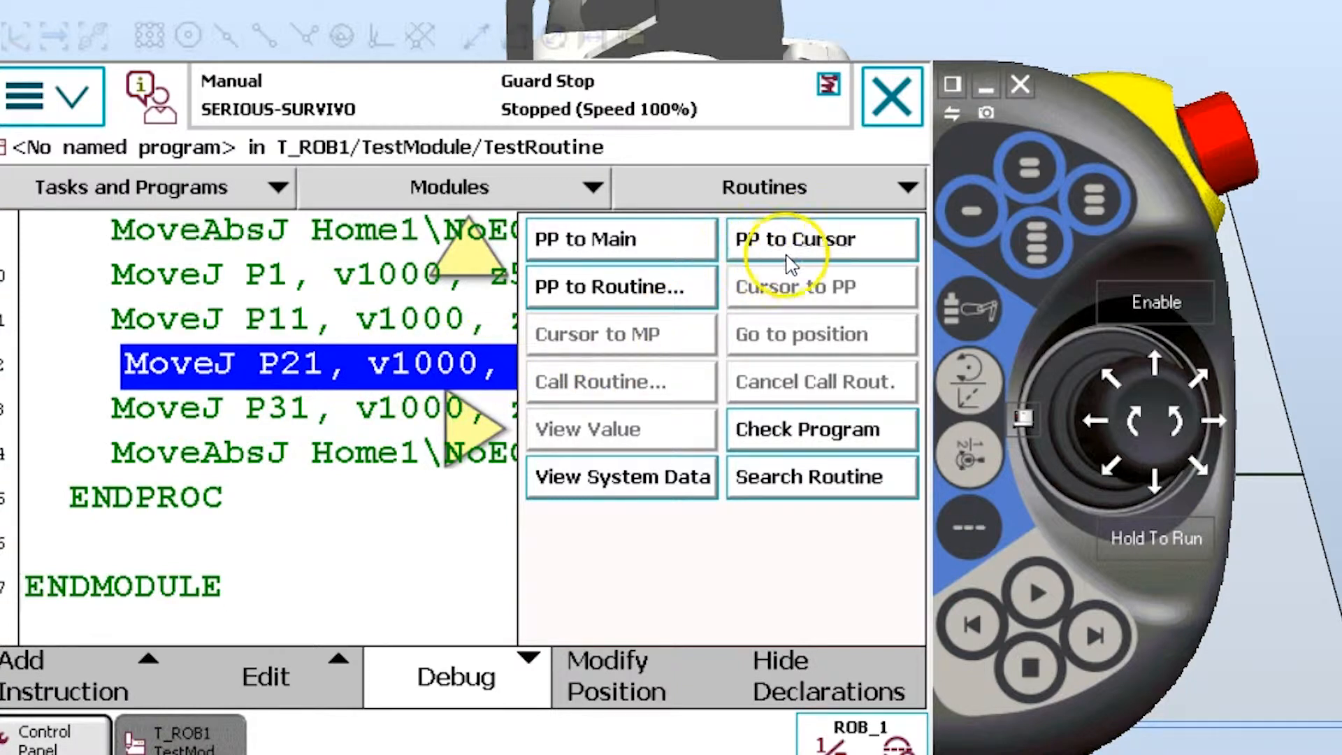
{"action": "mouse_move", "coordinate": [757, 261]}
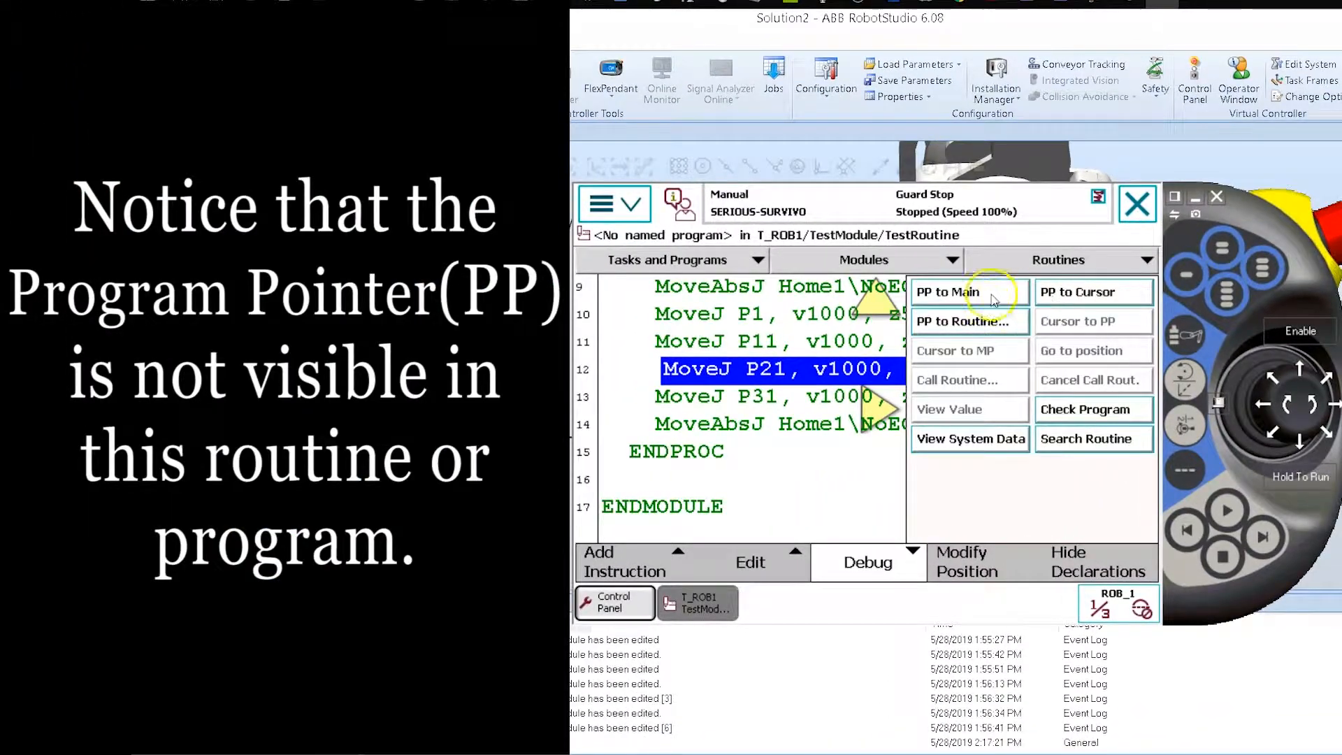
{"action": "mouse_move", "coordinate": [835, 376]}
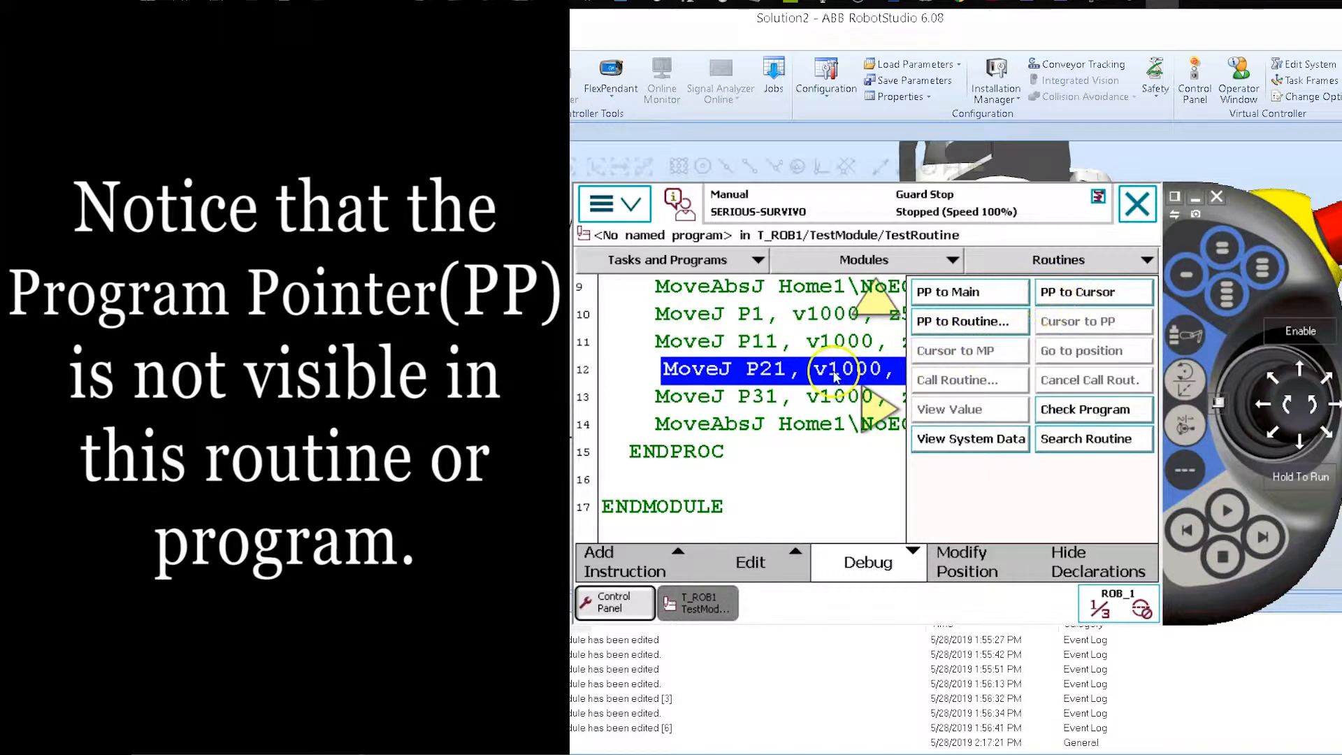
{"action": "left_click", "coordinate": [764, 340]}
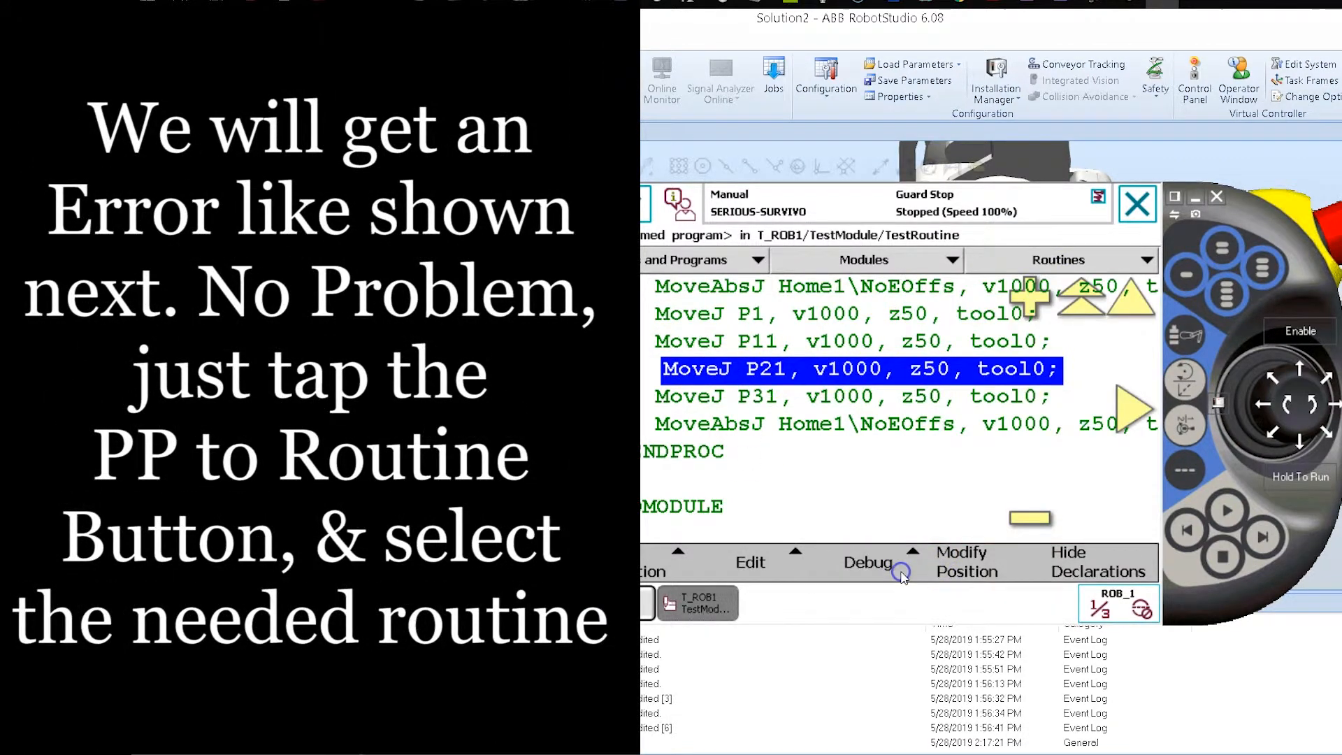
{"action": "left_click", "coordinate": [867, 562]}
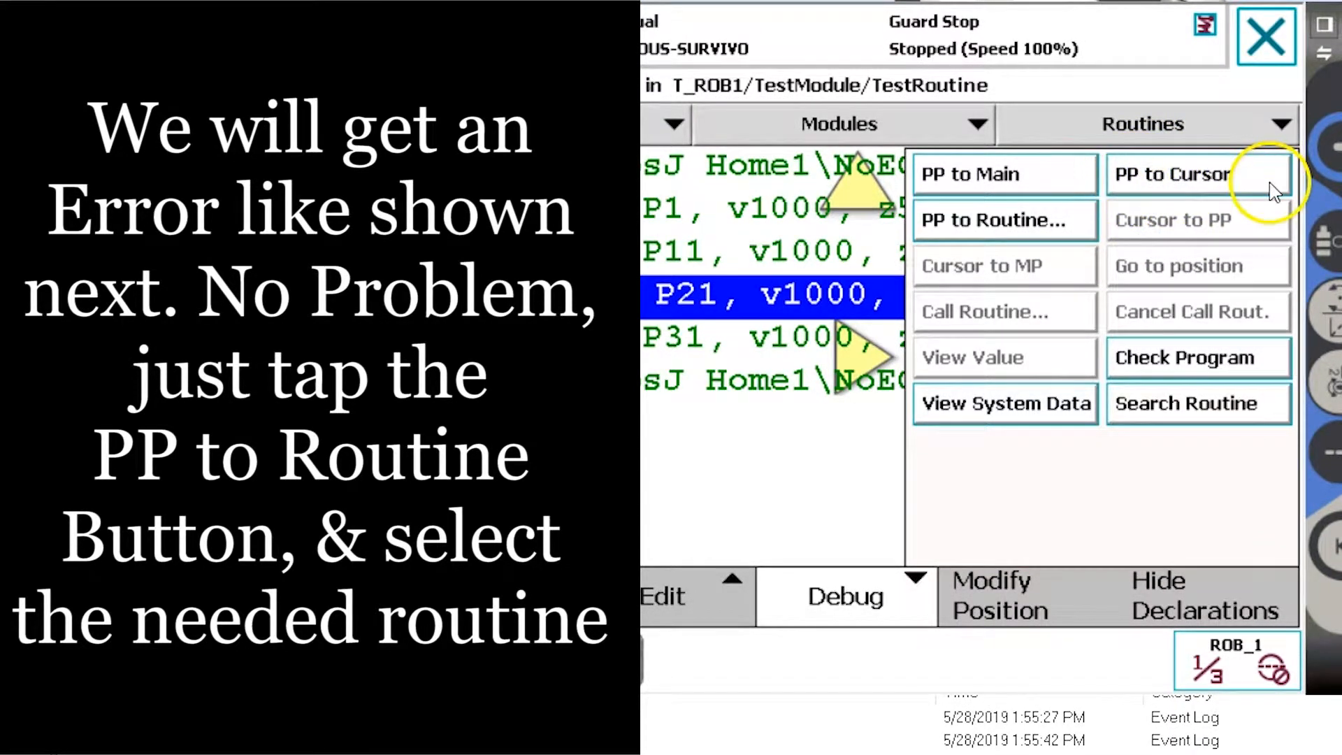
{"action": "left_click", "coordinate": [1197, 174]}
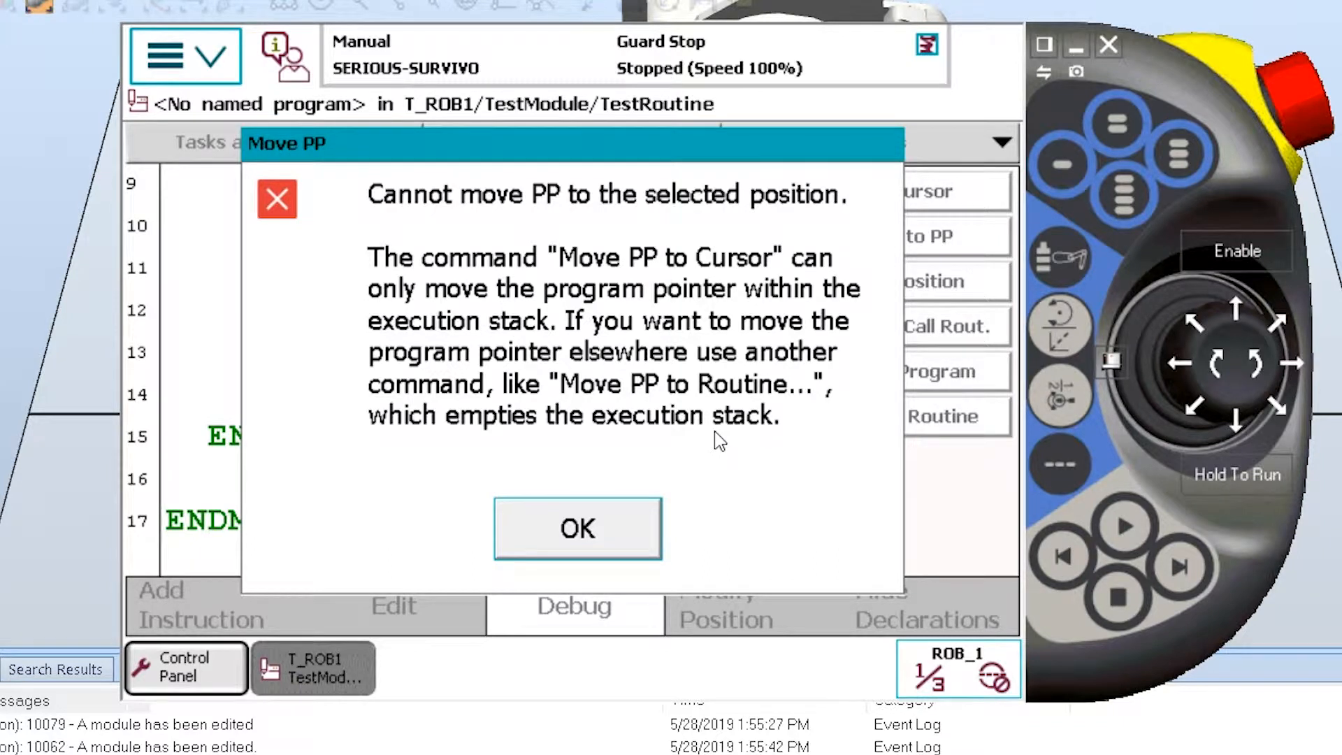
{"action": "left_click", "coordinate": [576, 527]}
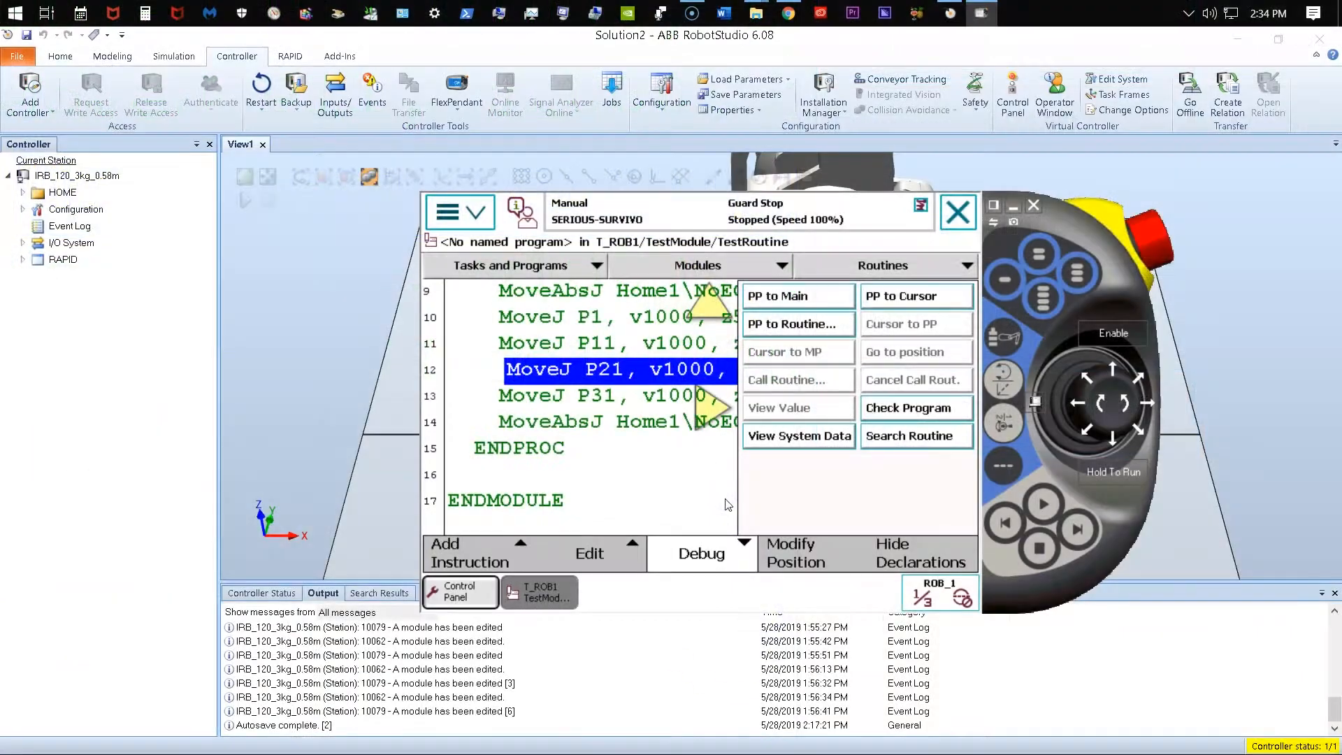
{"action": "left_click", "coordinate": [598, 343]}
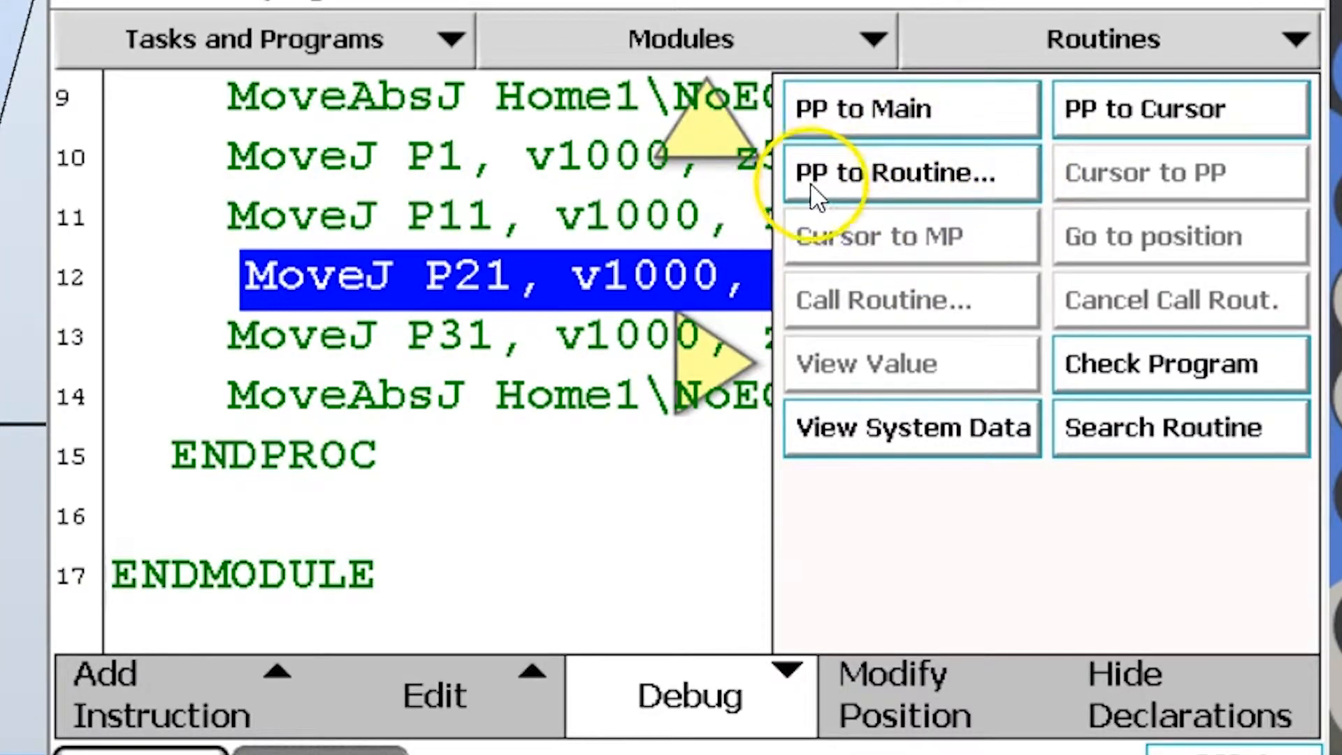
{"action": "mouse_move", "coordinate": [967, 193]}
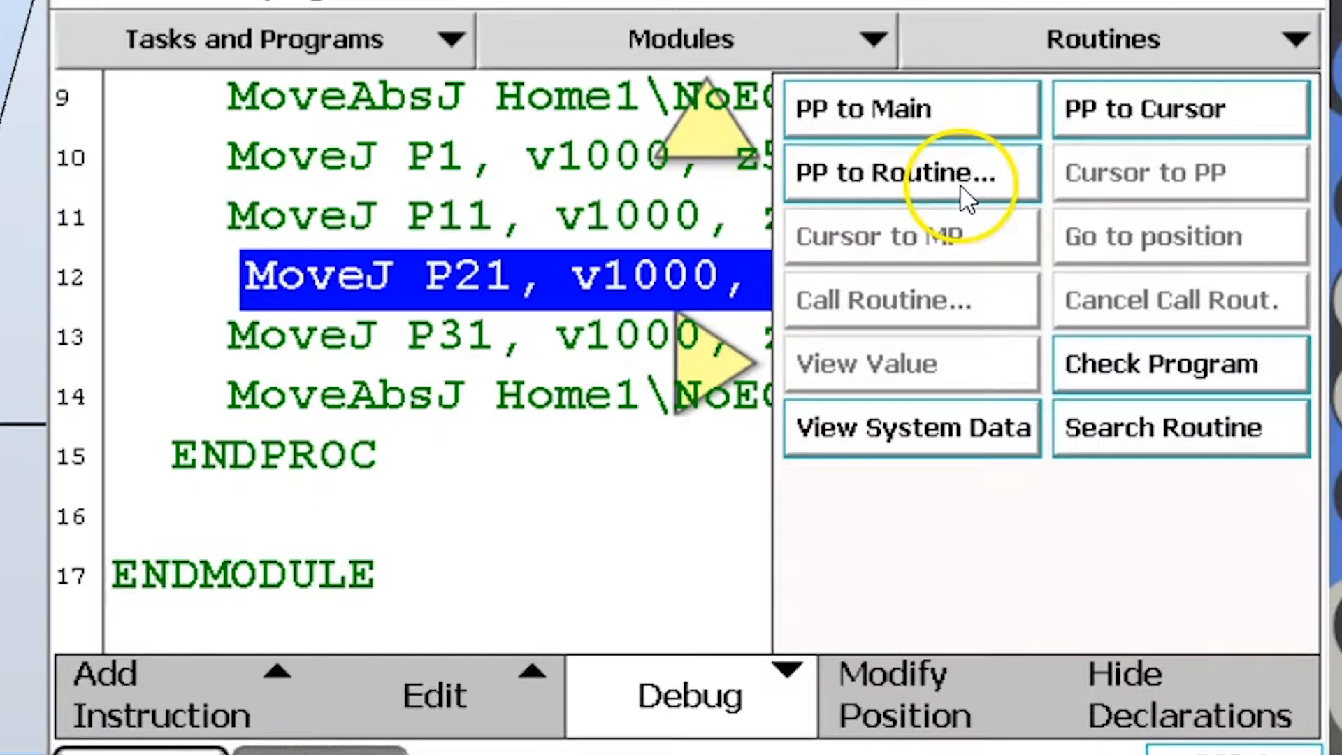
{"action": "mouse_move", "coordinate": [800, 201]}
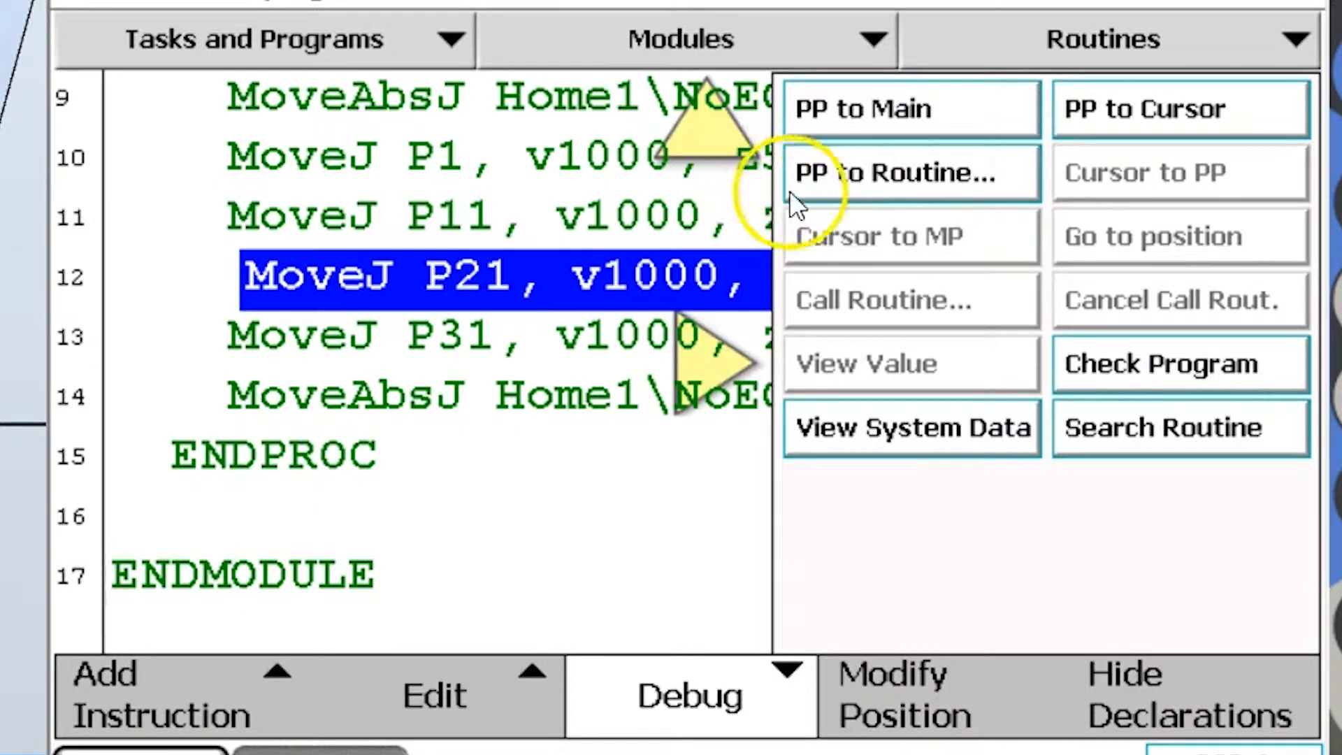
{"action": "mouse_move", "coordinate": [873, 175]}
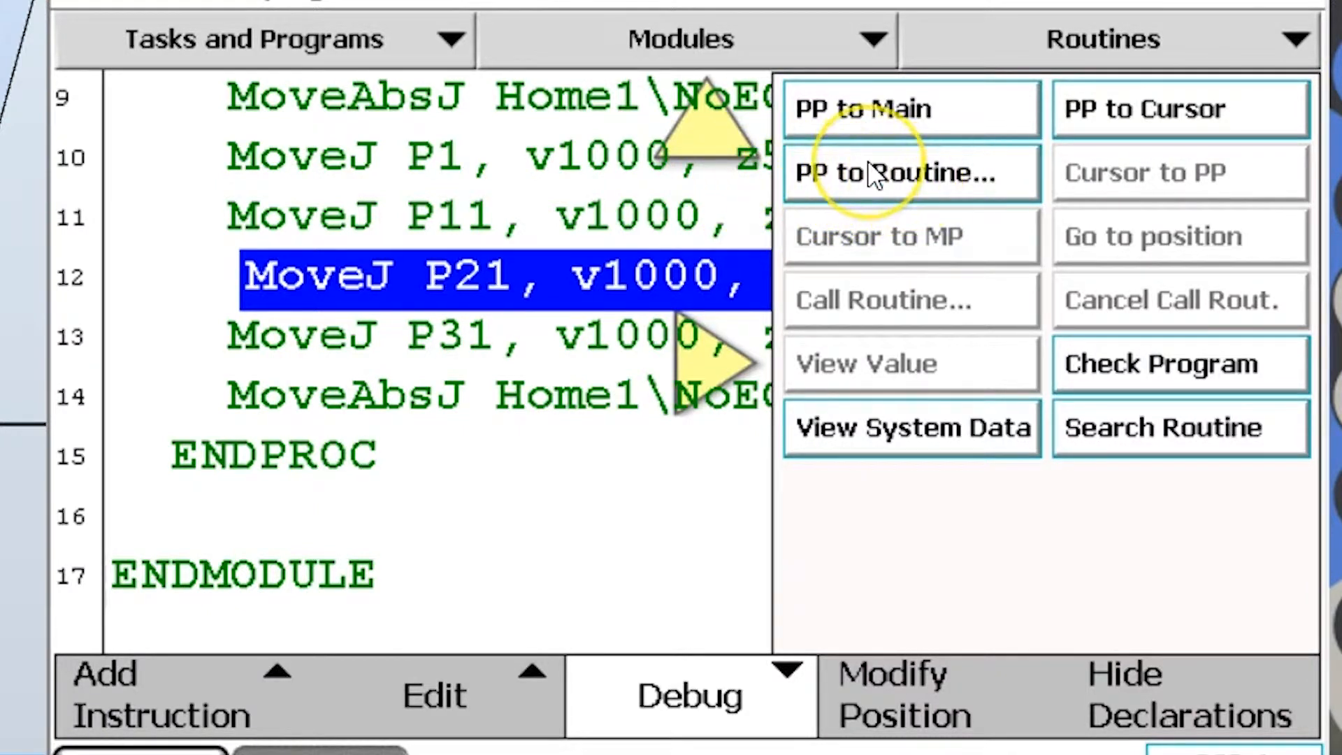
Move the program pointer into TestRoutine, landing on its first MoveAbsJ Home1 line.
{"action": "left_click", "coordinate": [887, 172]}
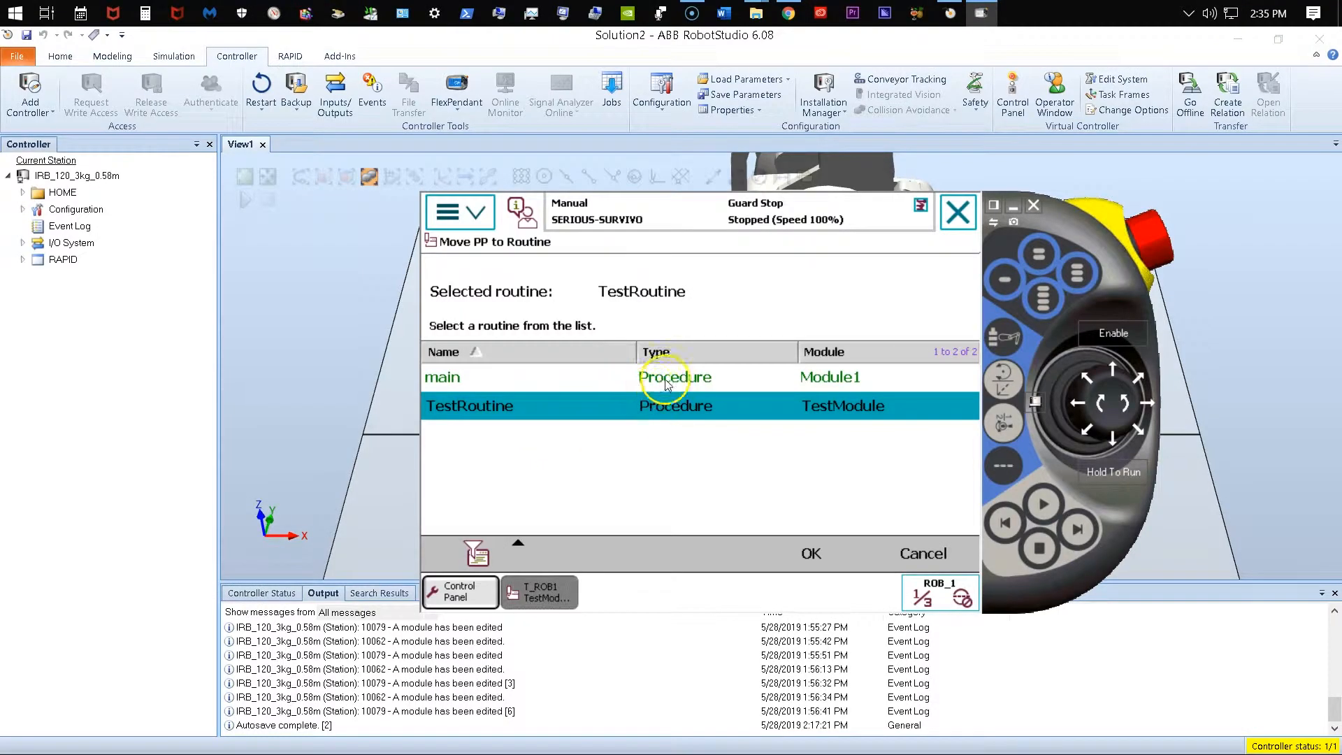
{"action": "mouse_move", "coordinate": [507, 418]}
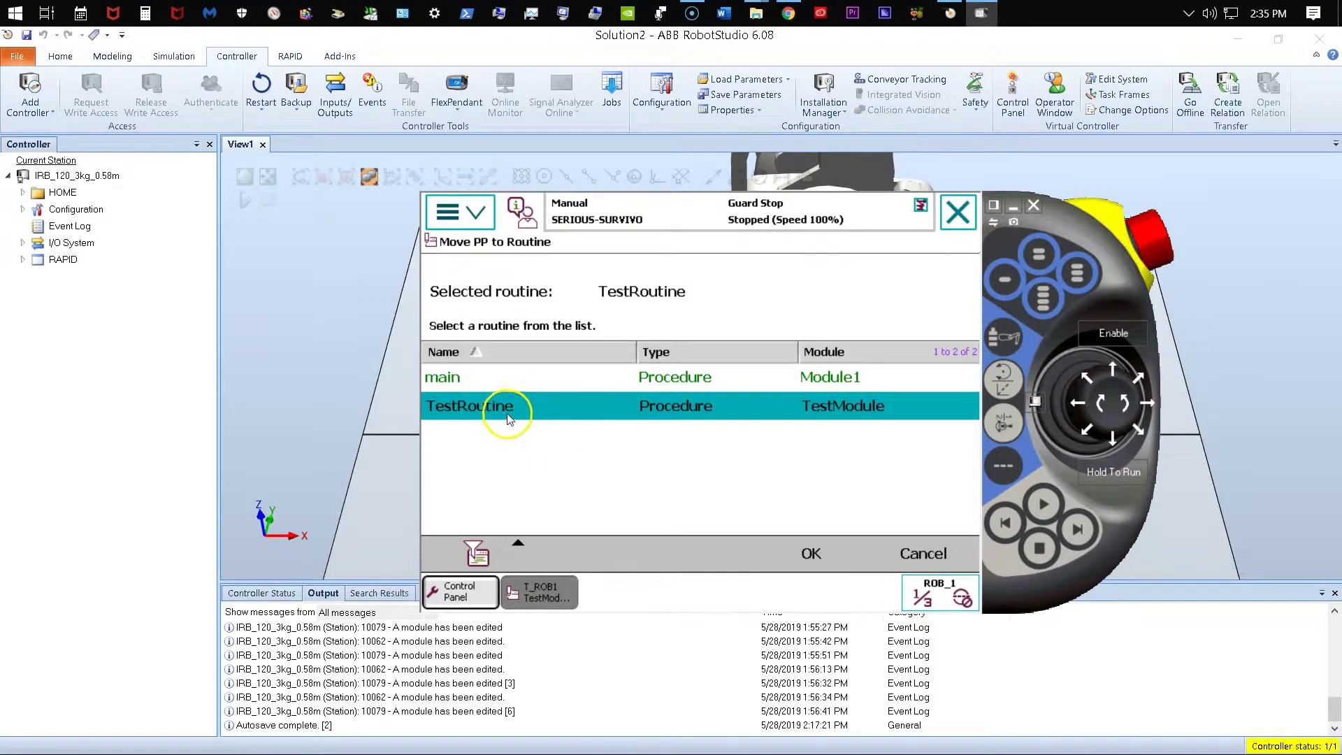
{"action": "left_click", "coordinate": [808, 552]}
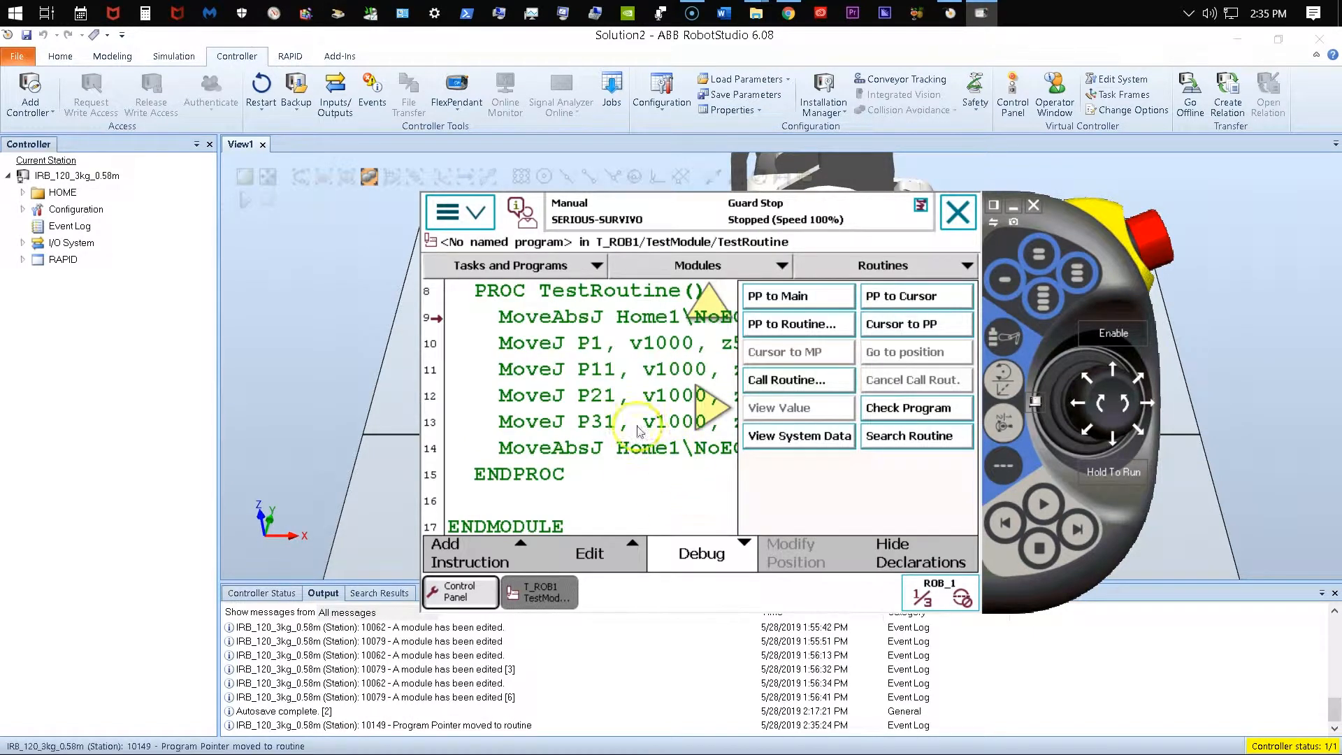
{"action": "mouse_move", "coordinate": [514, 300]}
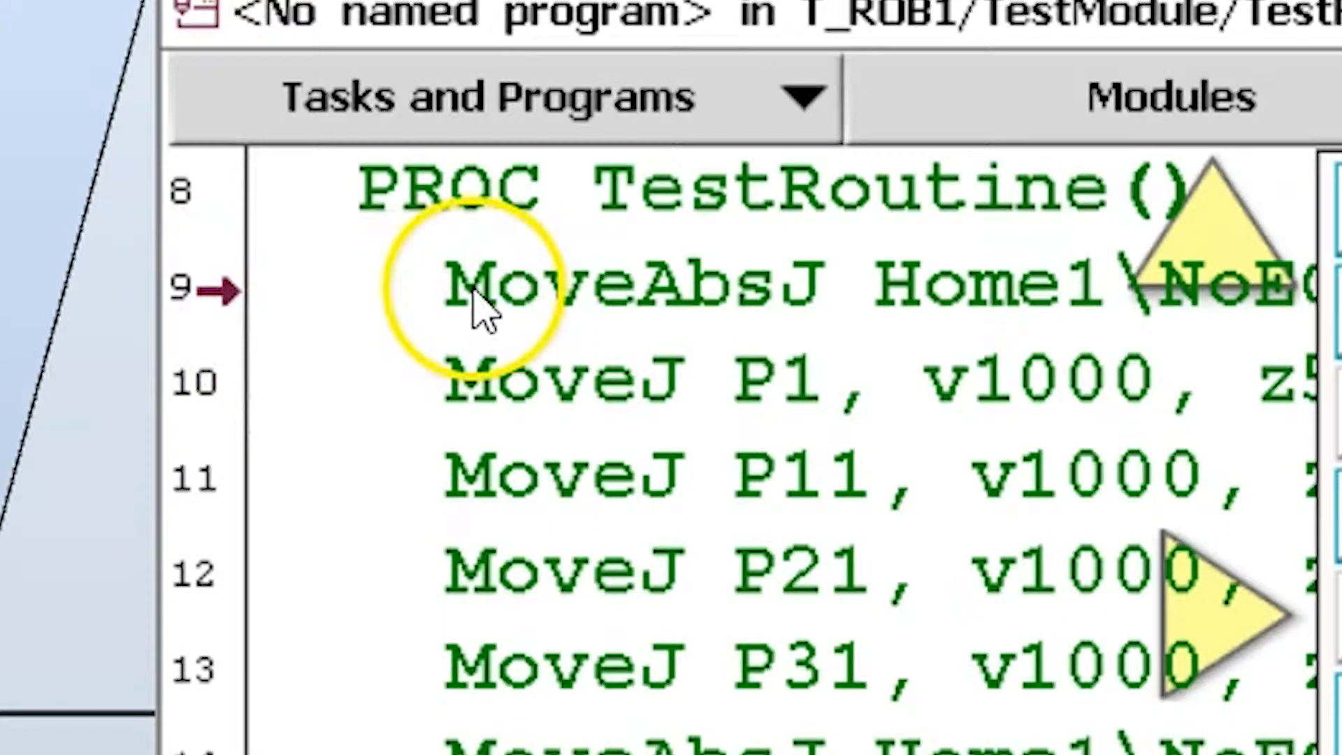
{"action": "mouse_move", "coordinate": [484, 308]}
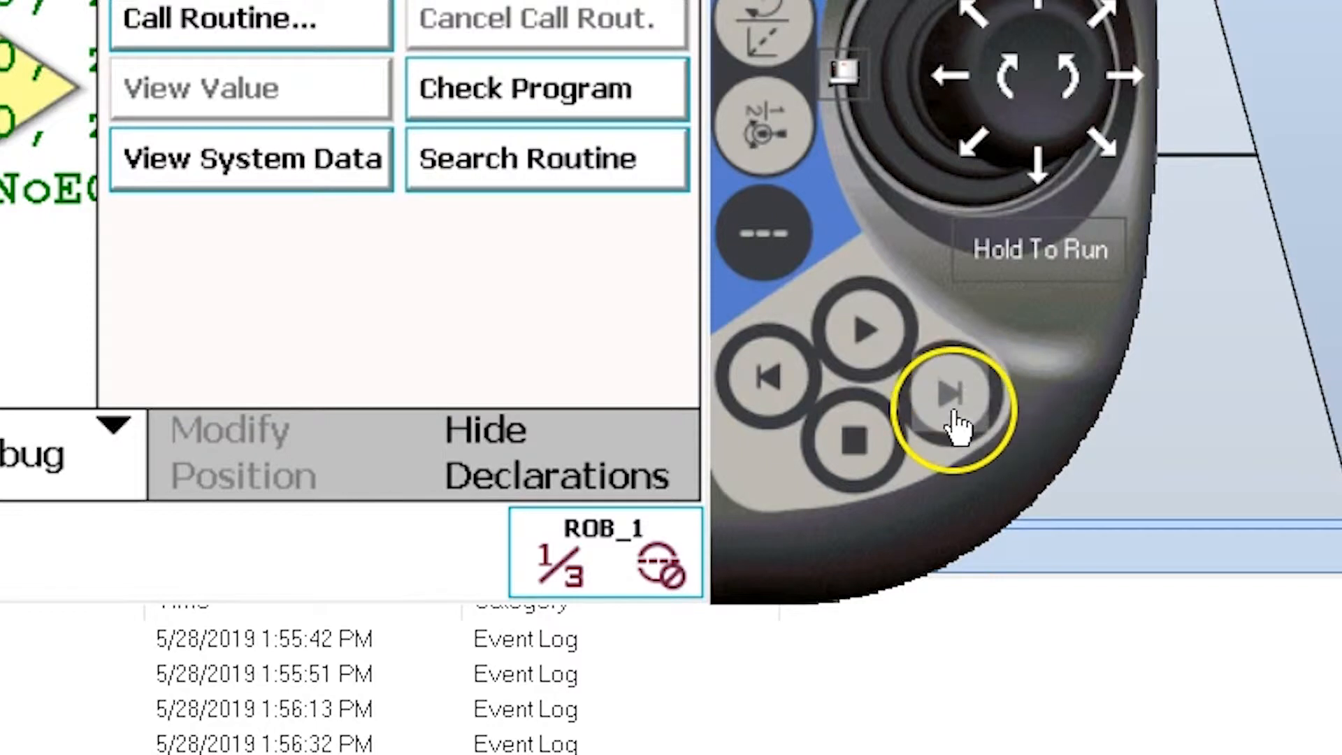
{"action": "mouse_move", "coordinate": [834, 338]}
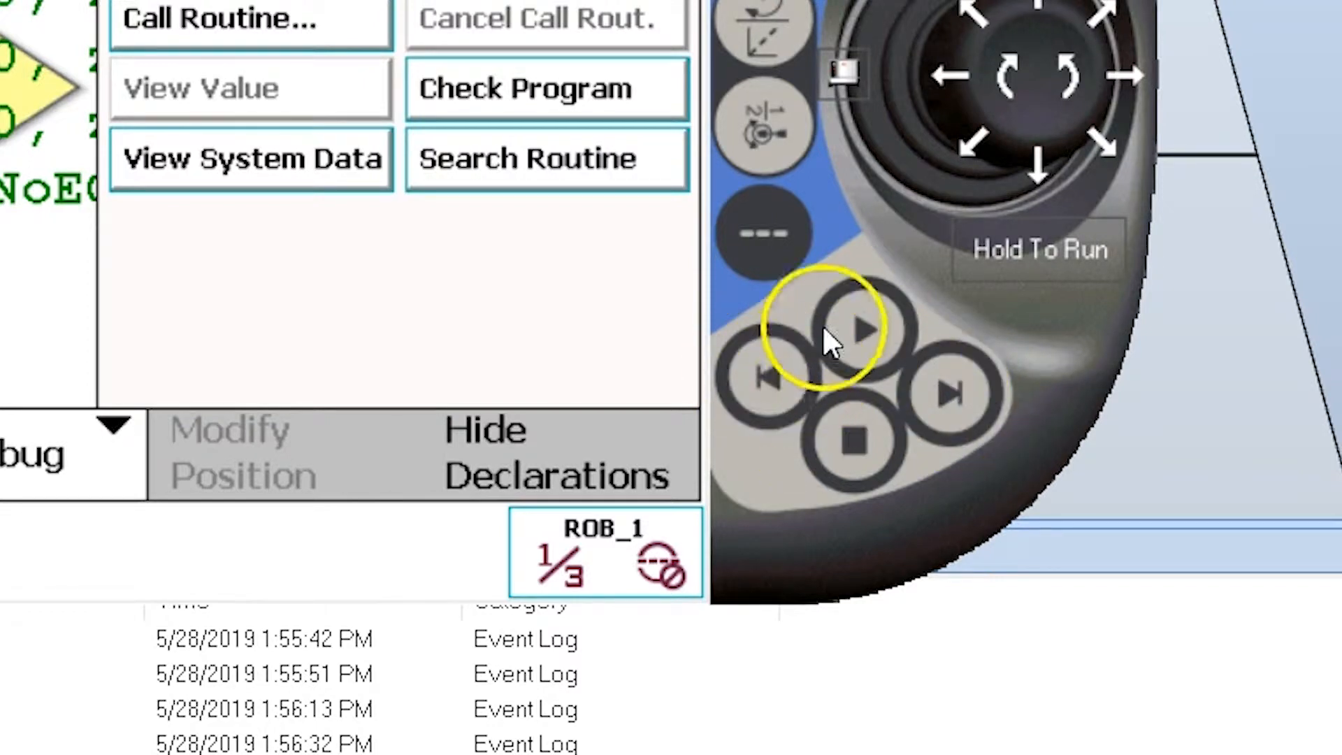
{"action": "mouse_move", "coordinate": [916, 351]}
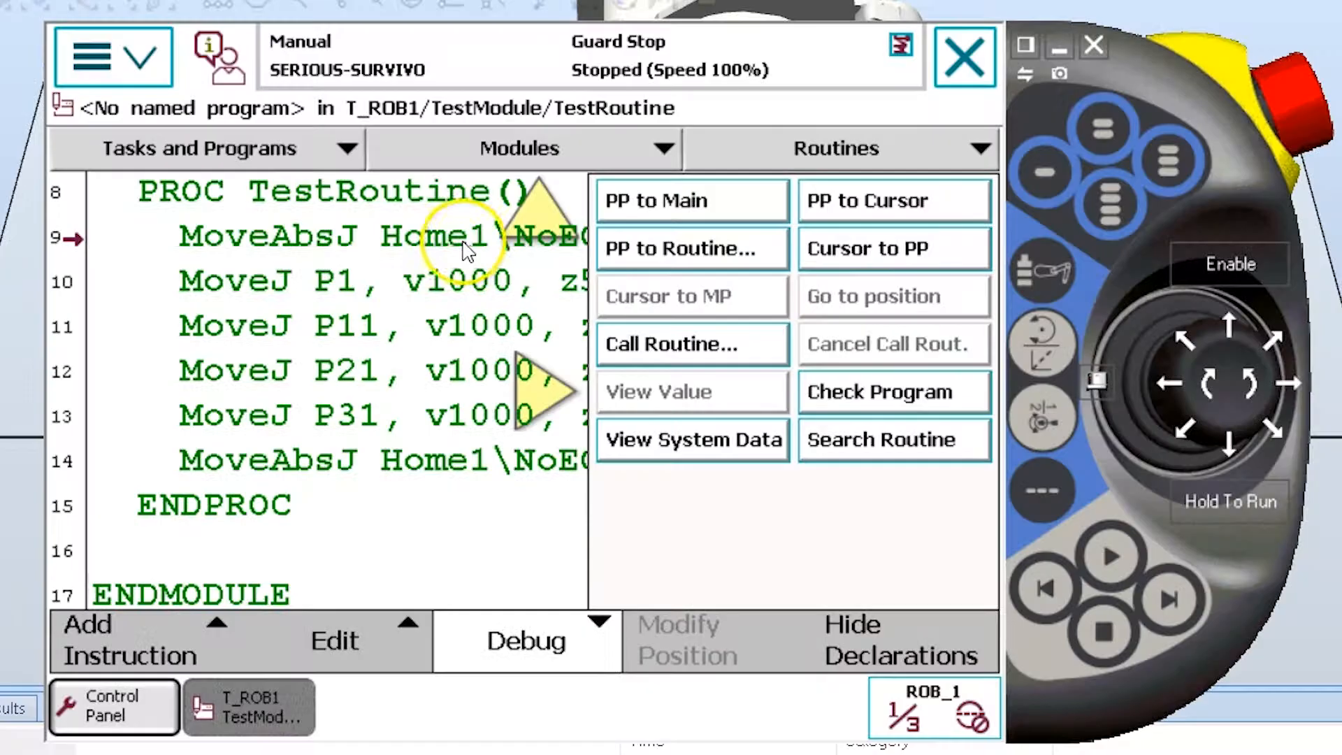
{"action": "mouse_move", "coordinate": [420, 282]}
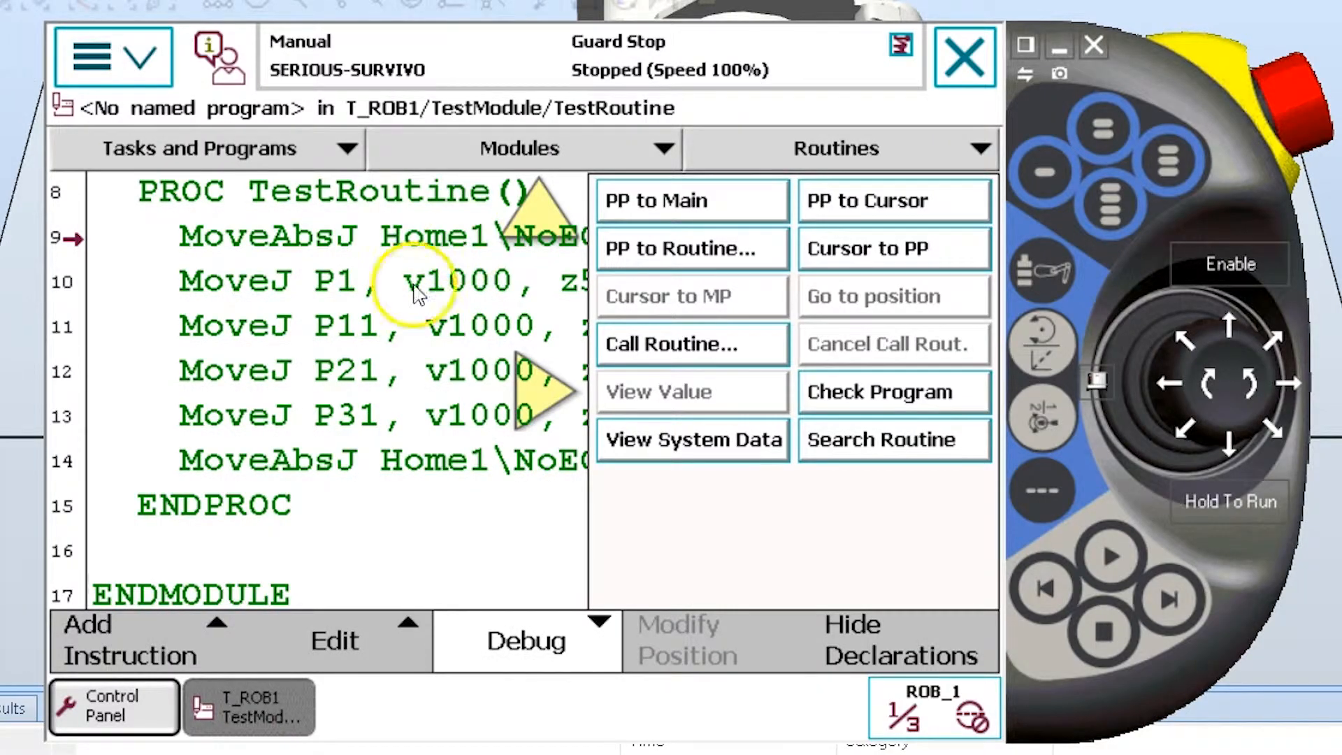
{"action": "mouse_move", "coordinate": [351, 381]}
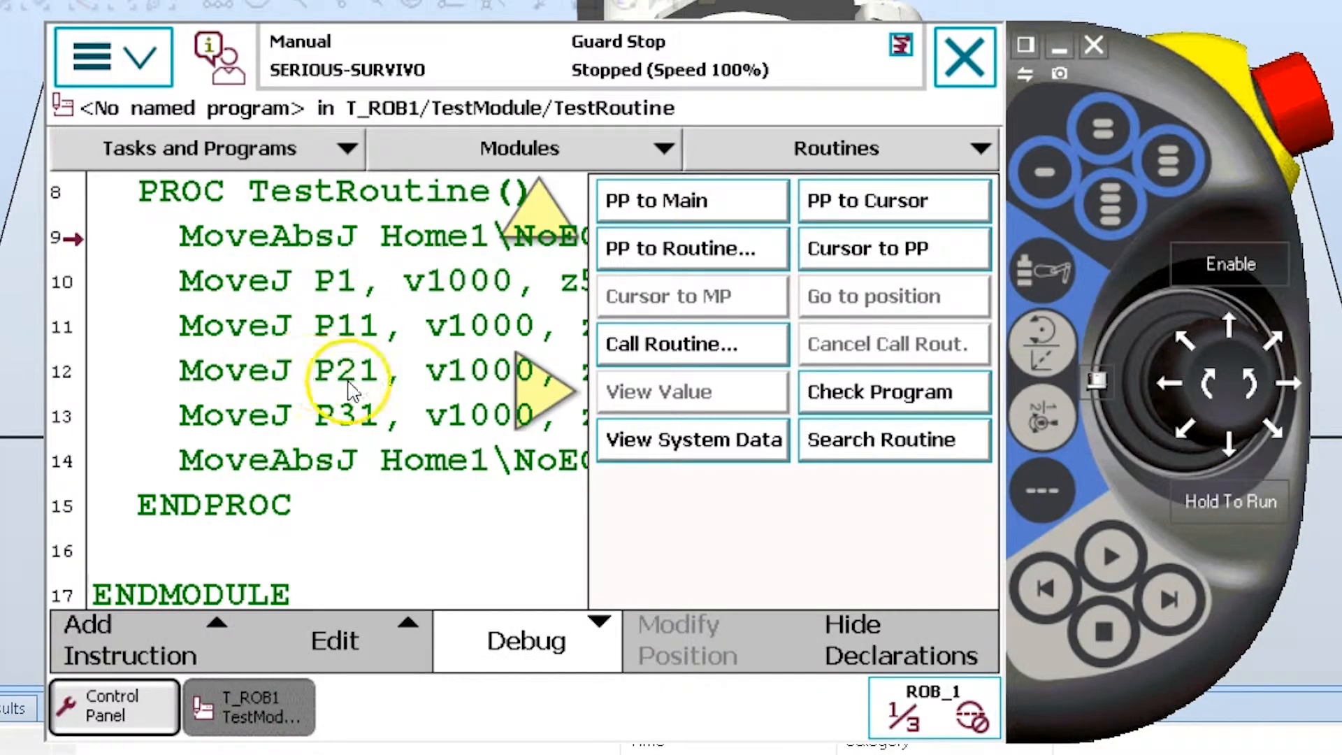
Place the program pointer on the MoveJ P21 line of TestRoutine.
{"action": "left_click", "coordinate": [342, 370]}
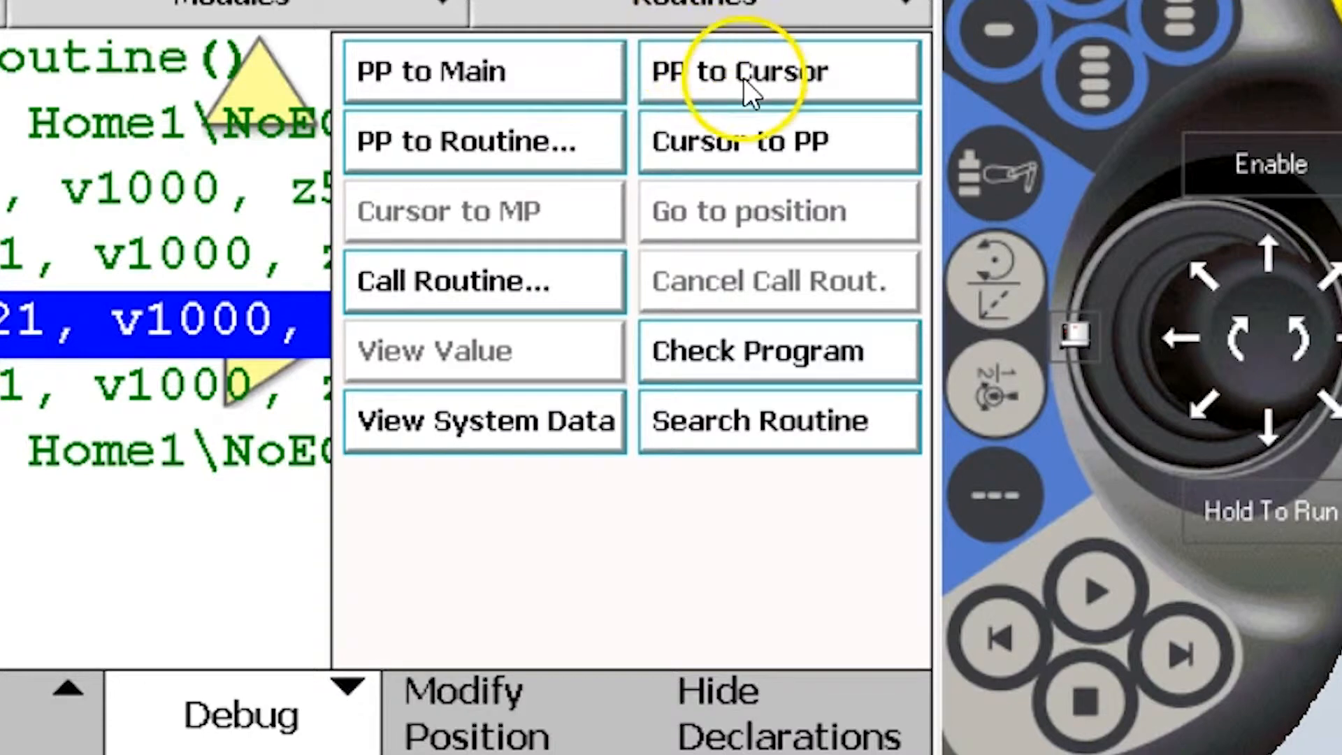
{"action": "left_click", "coordinate": [778, 71]}
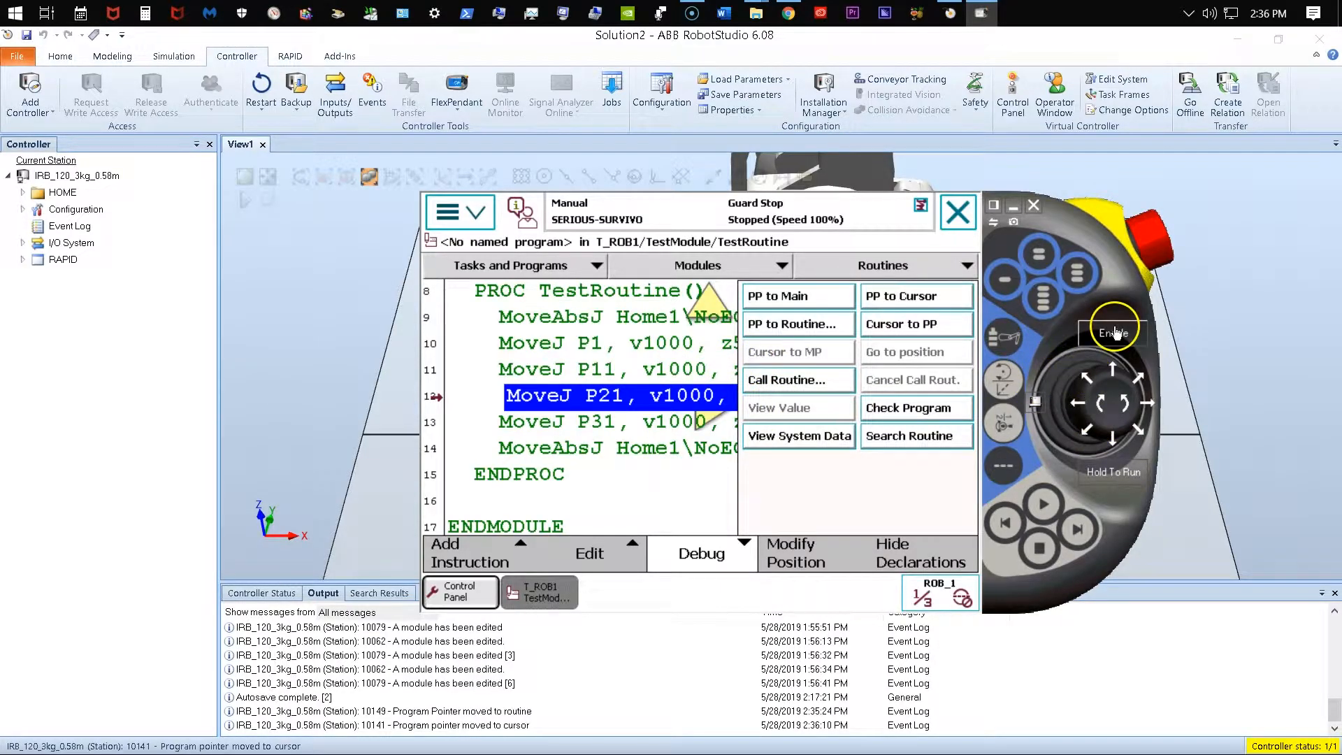
Turn the motors on and step forward once so the robot reaches P21.
{"action": "left_click", "coordinate": [1112, 332]}
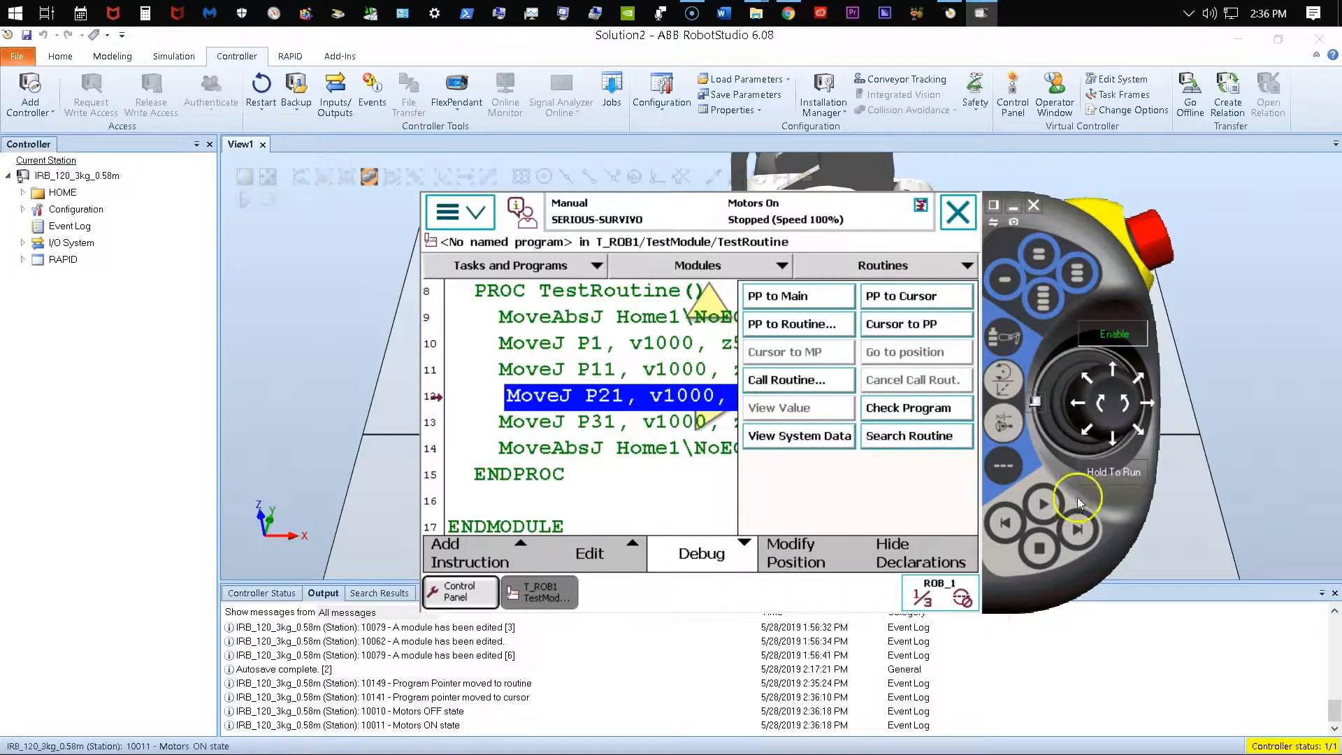
{"action": "left_click", "coordinate": [1079, 503]}
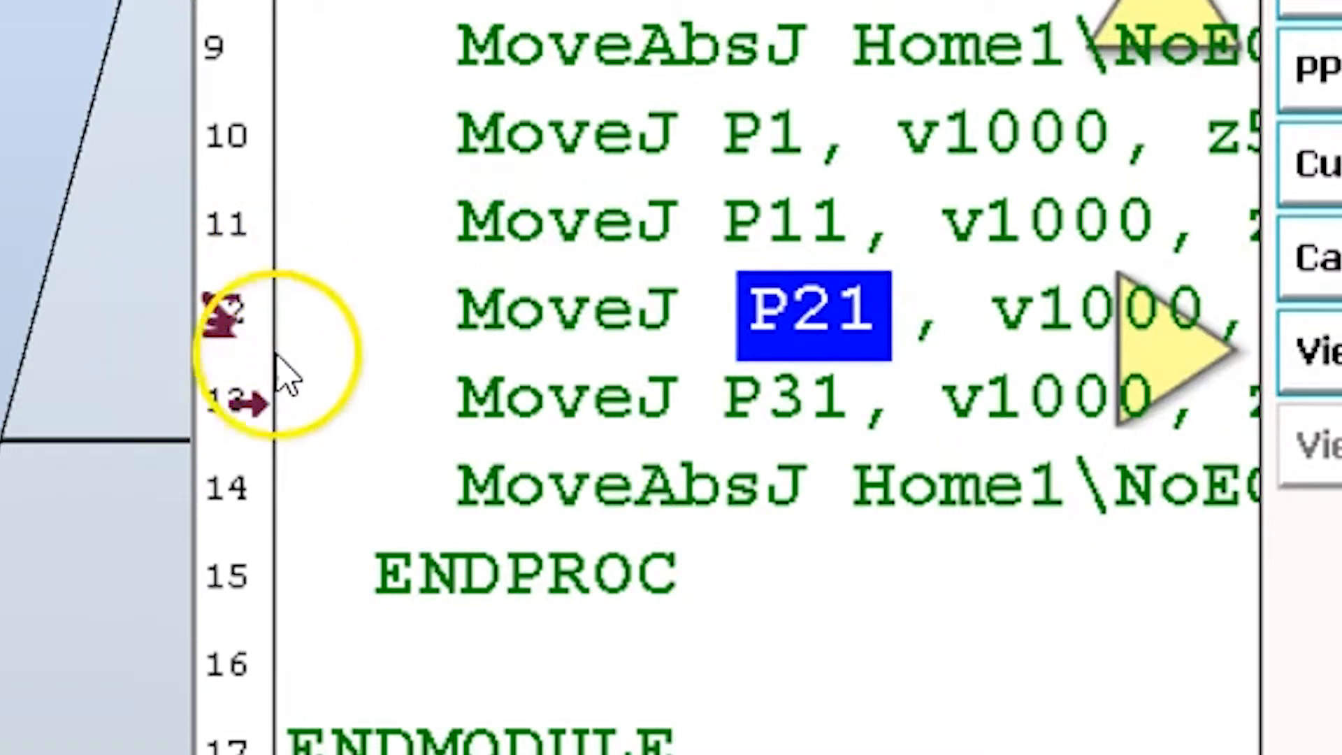
{"action": "mouse_move", "coordinate": [226, 334]}
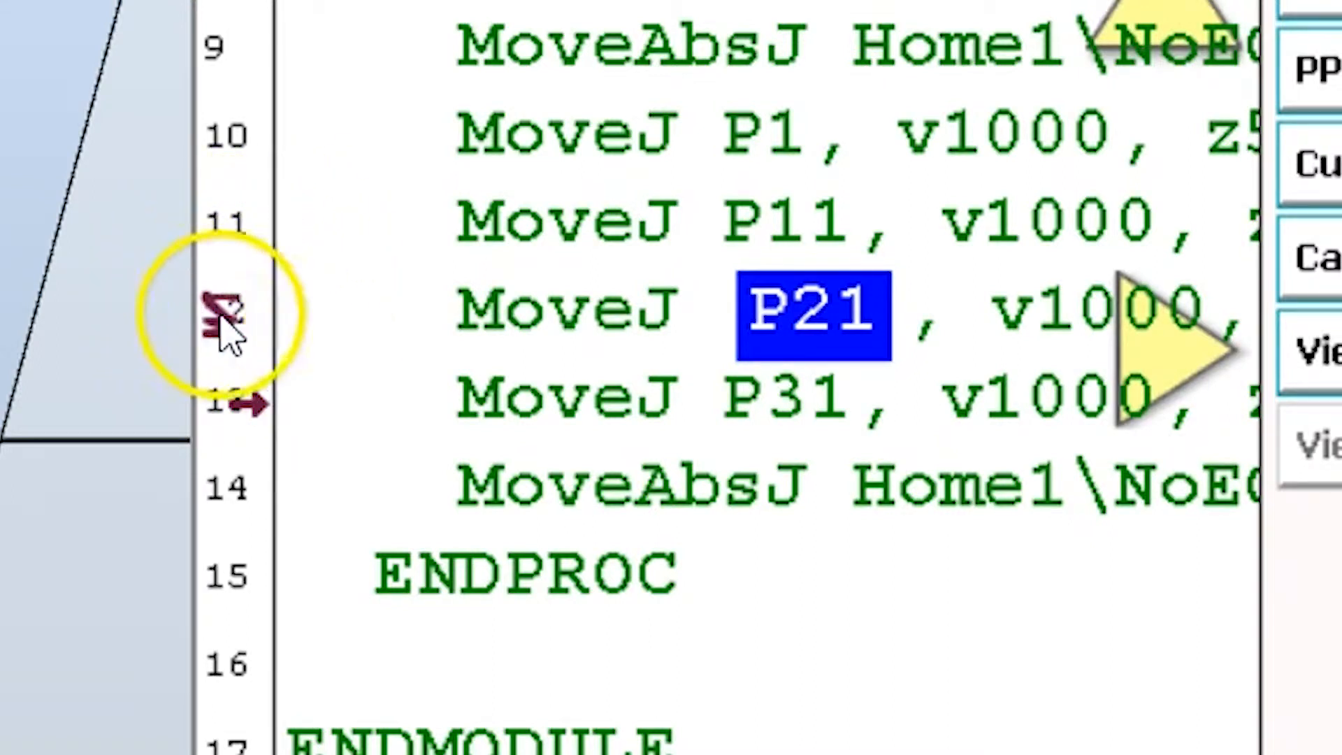
{"action": "mouse_move", "coordinate": [420, 334]}
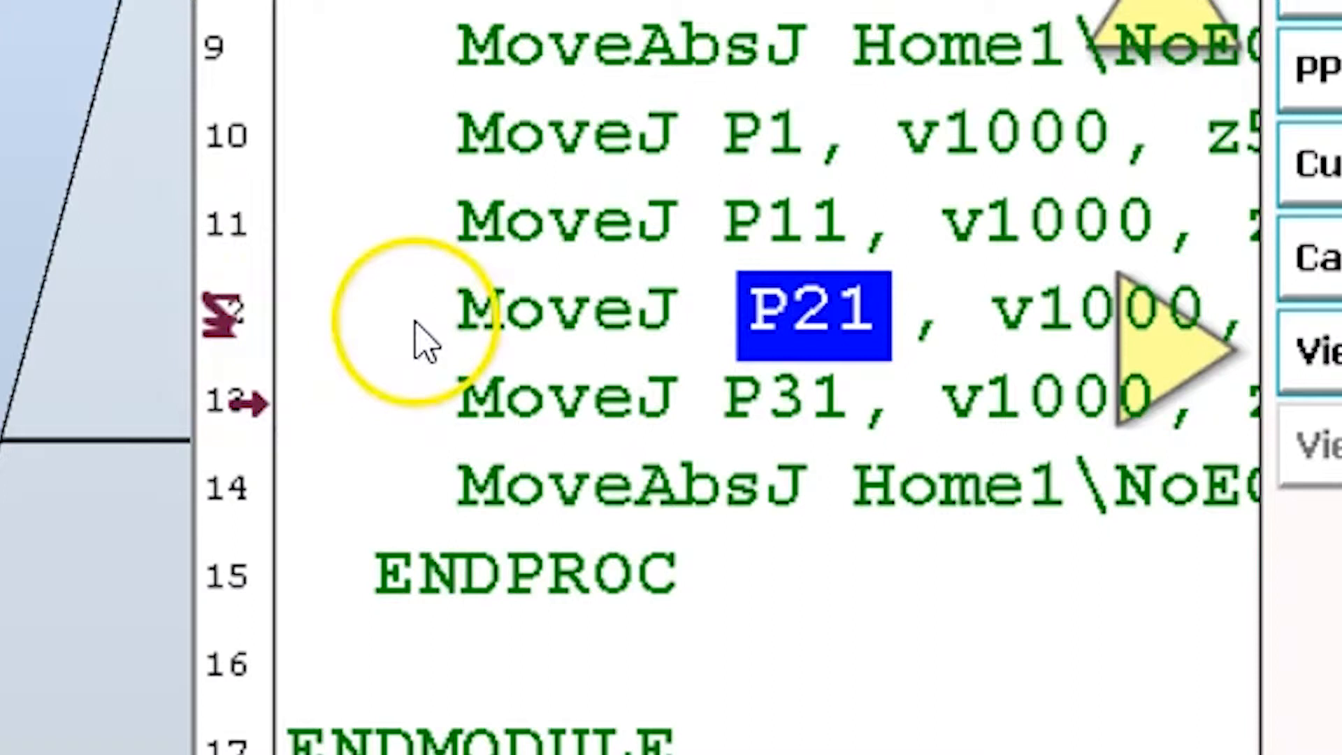
{"action": "mouse_move", "coordinate": [804, 308]}
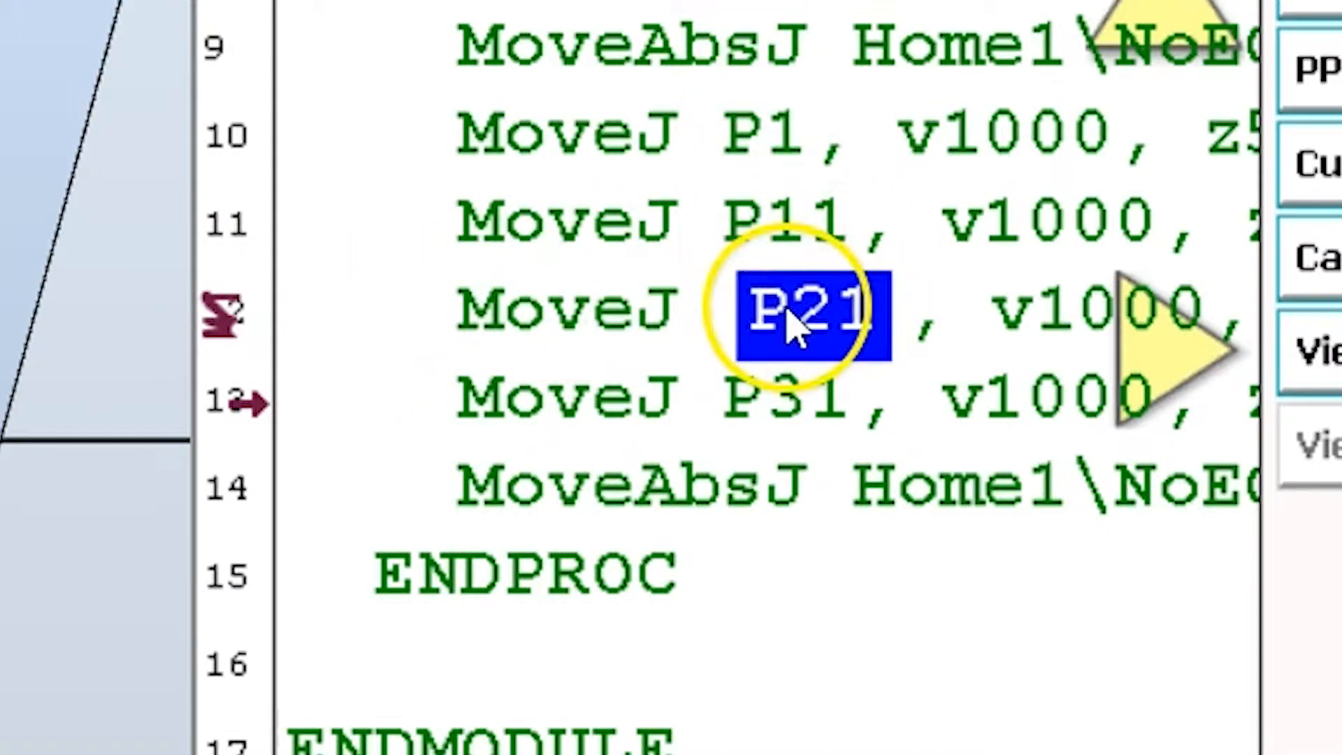
{"action": "mouse_move", "coordinate": [676, 351]}
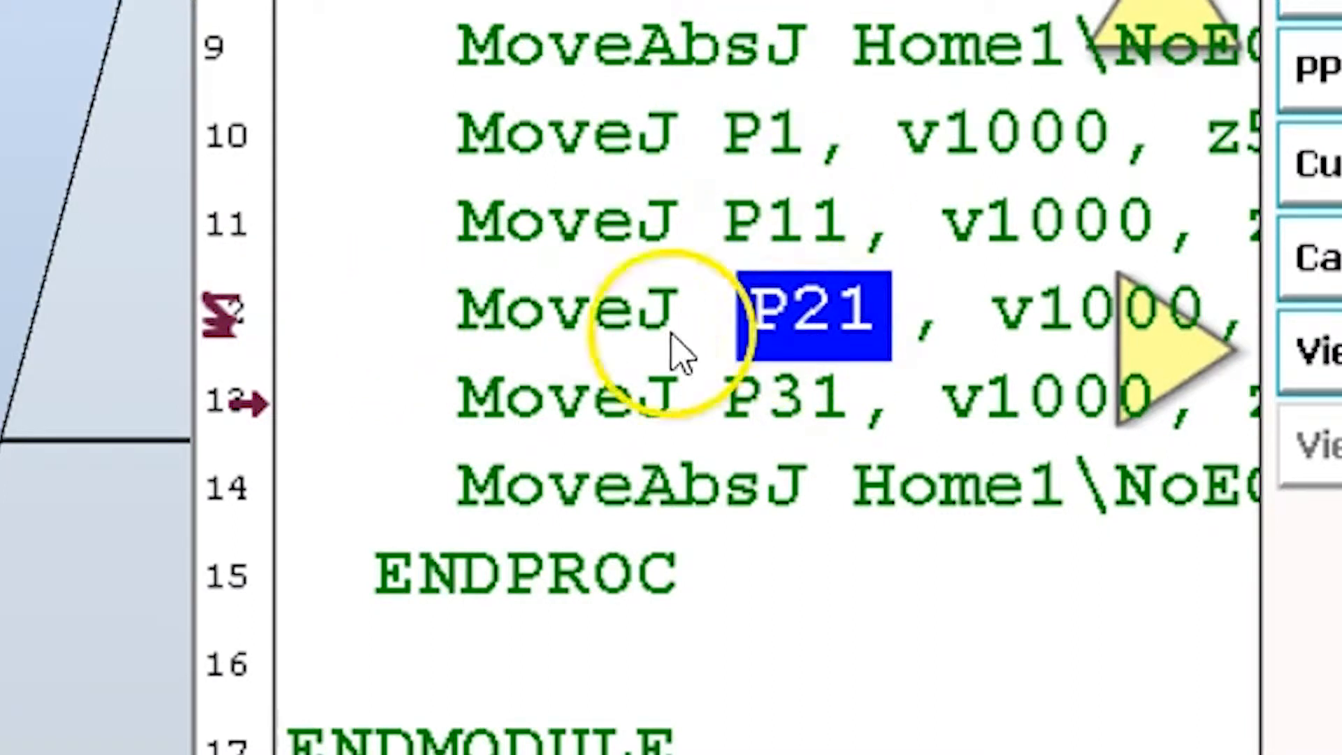
{"action": "mouse_move", "coordinate": [282, 290]}
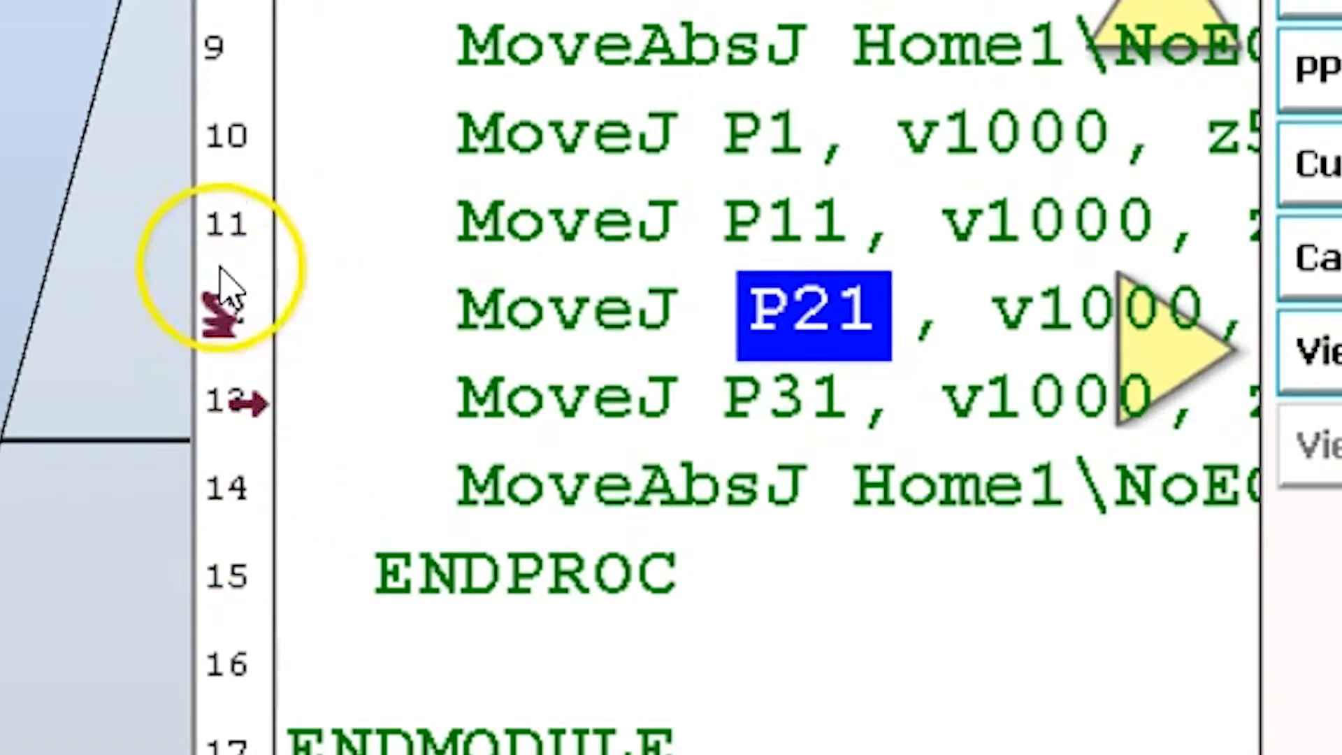
{"action": "mouse_move", "coordinate": [257, 321]}
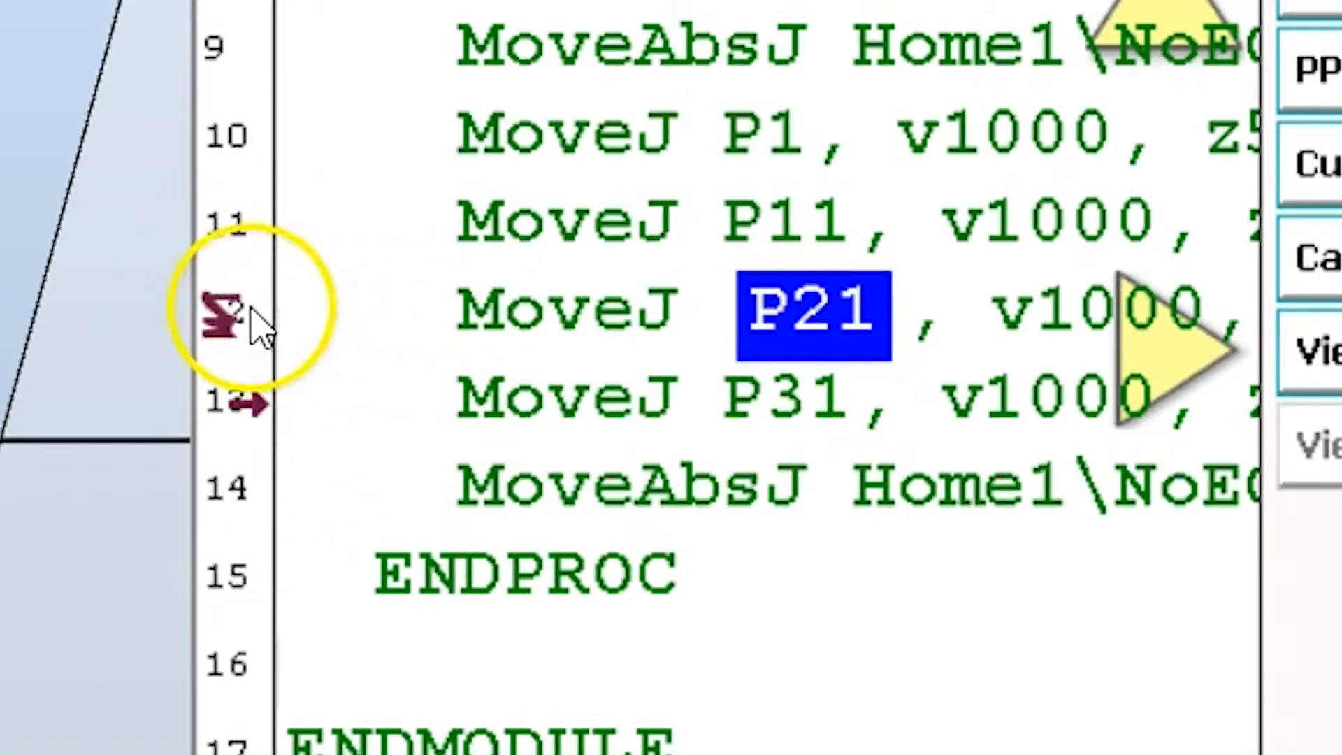
{"action": "mouse_move", "coordinate": [753, 321]}
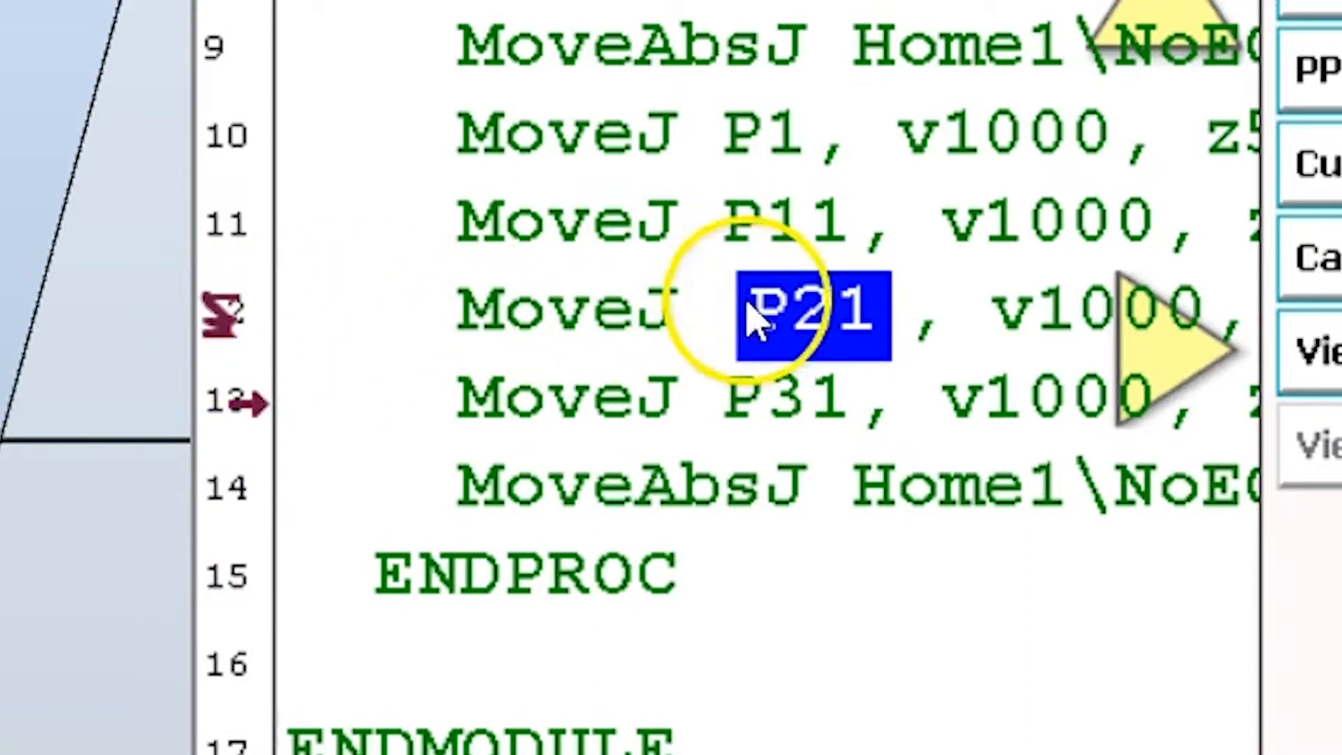
{"action": "mouse_move", "coordinate": [377, 329]}
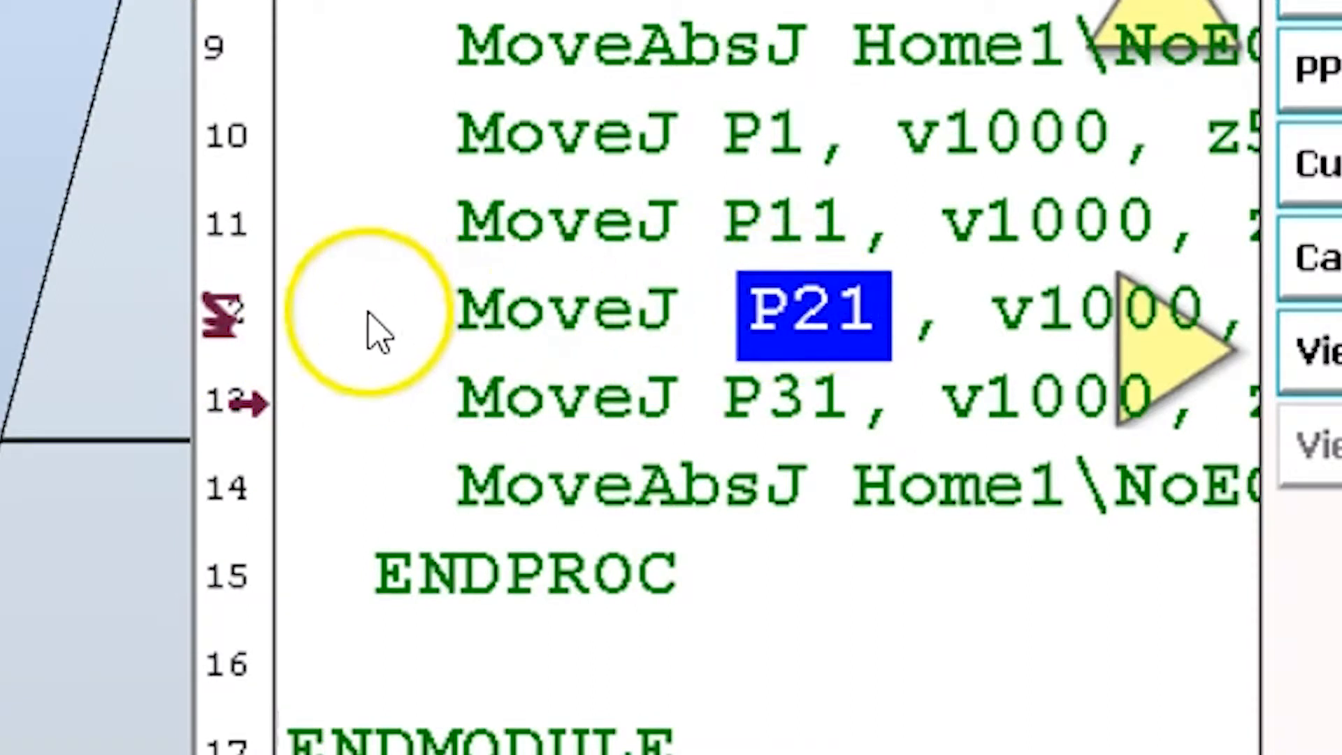
{"action": "mouse_move", "coordinate": [675, 317]}
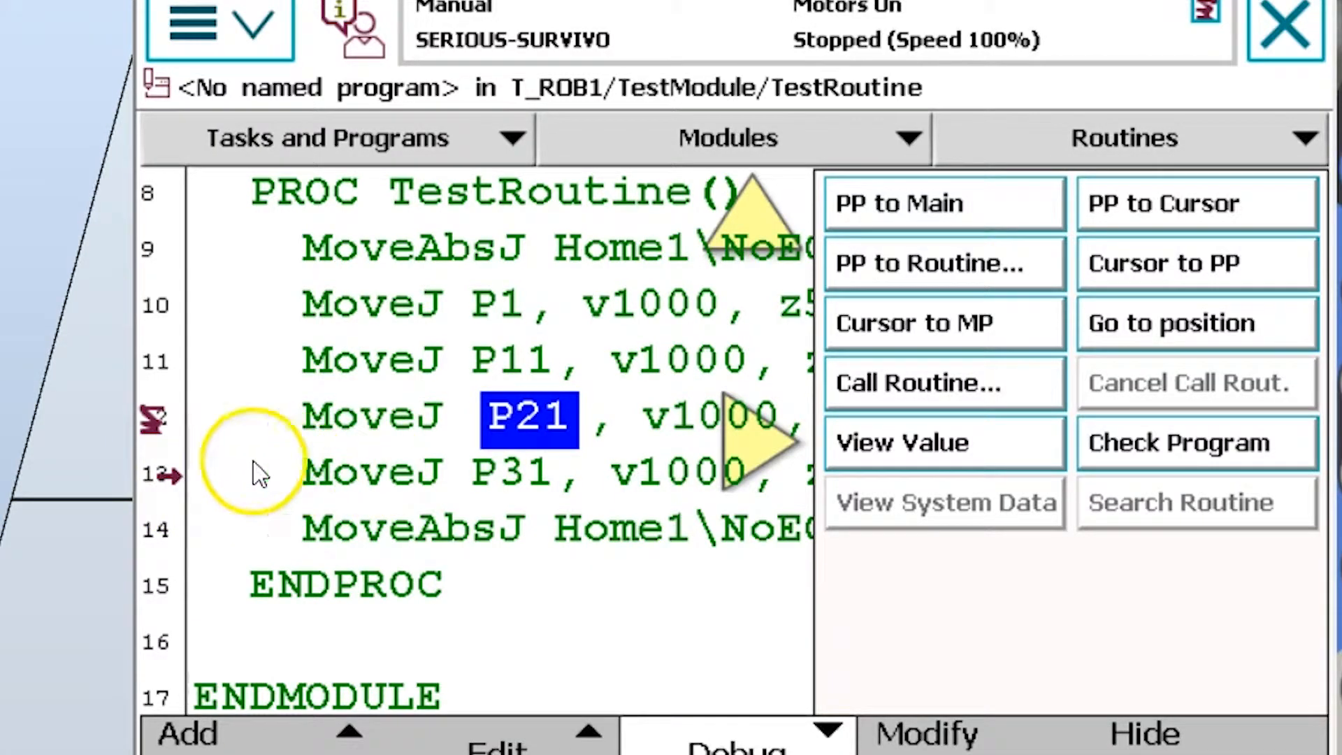
{"action": "mouse_move", "coordinate": [167, 432]}
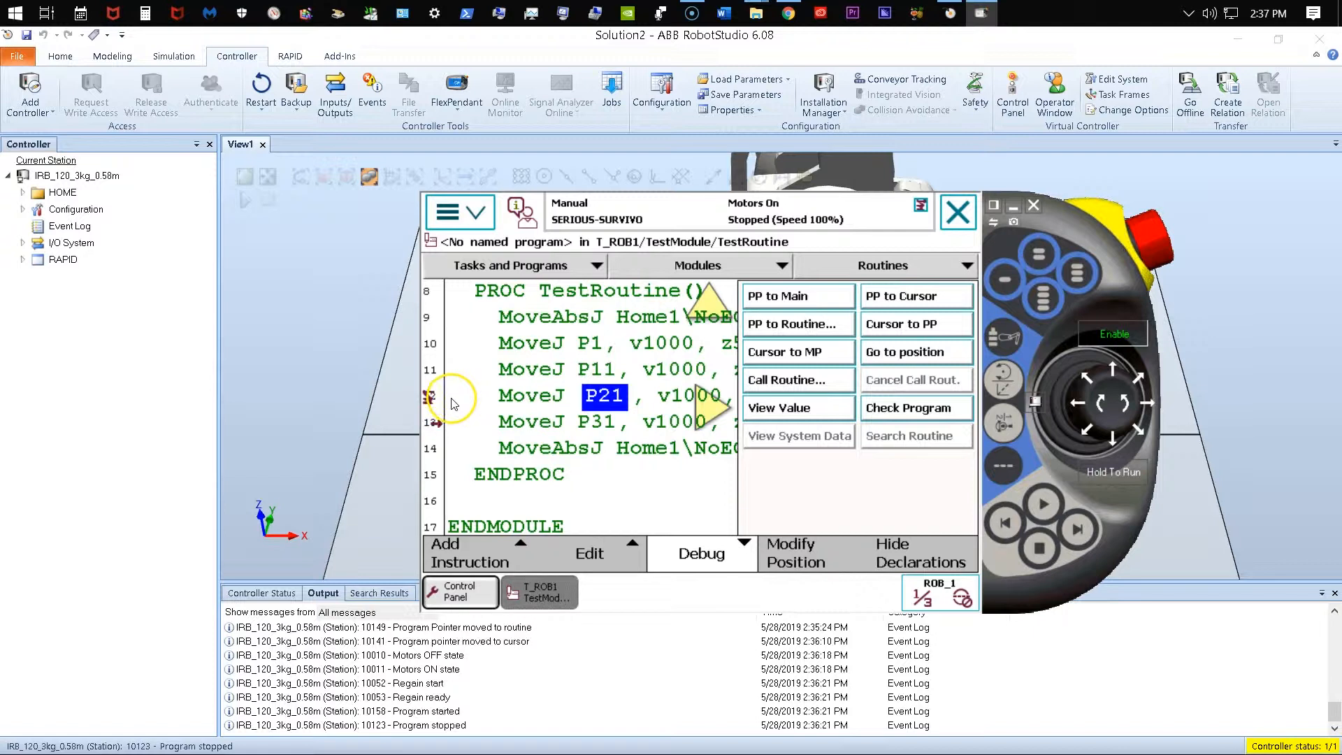
{"action": "mouse_move", "coordinate": [1041, 501]}
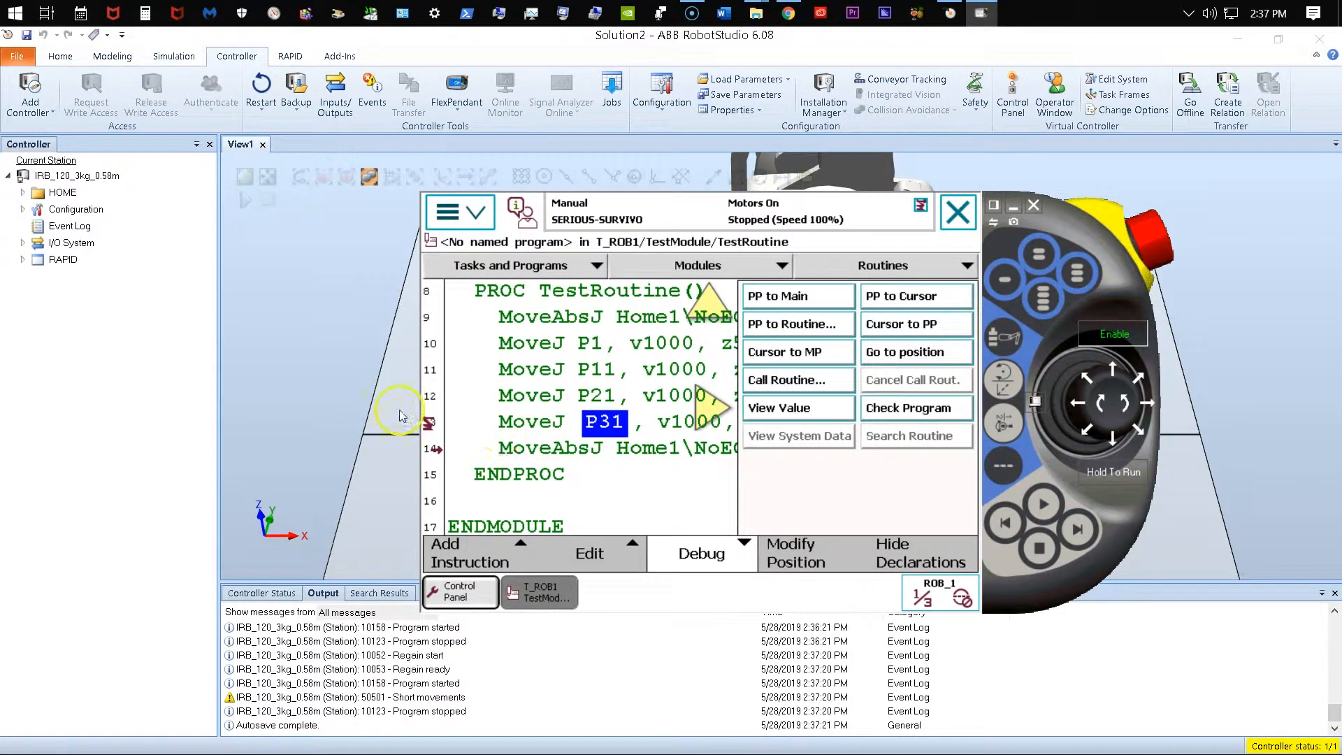
{"action": "mouse_move", "coordinate": [577, 445]}
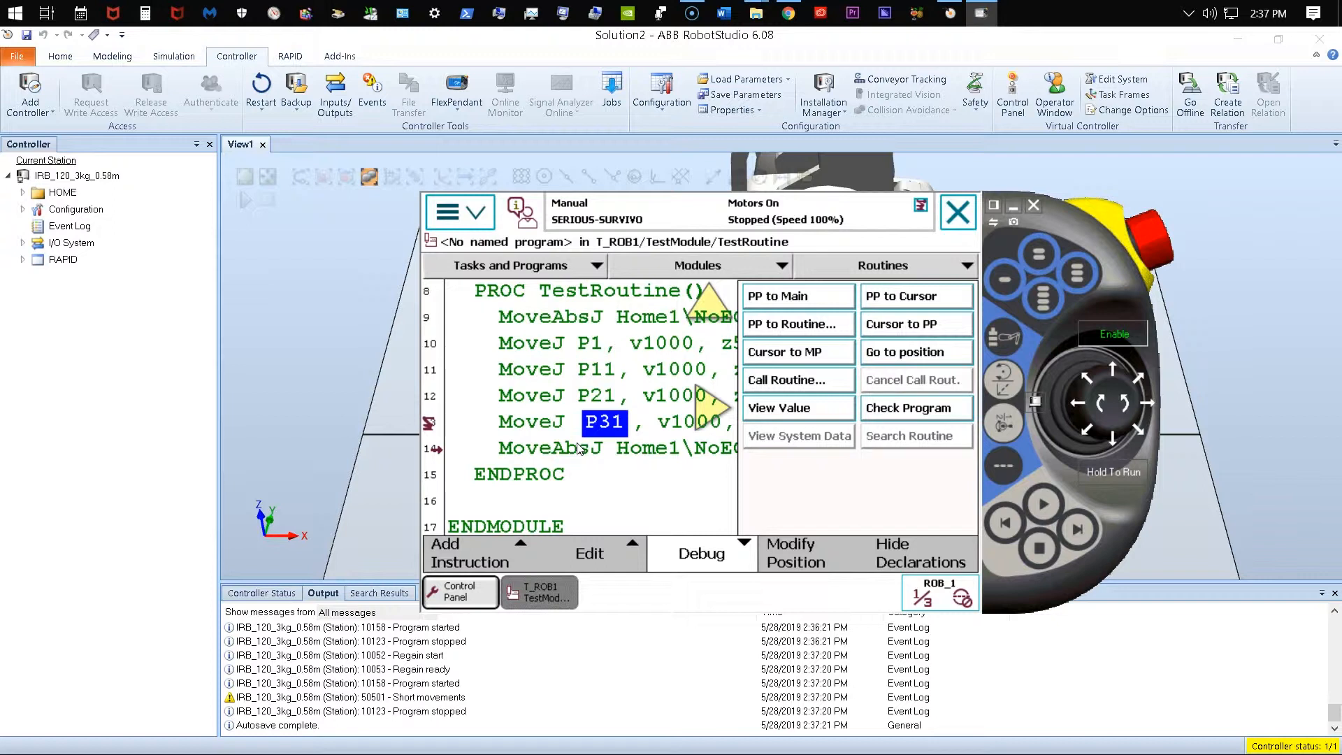
{"action": "mouse_move", "coordinate": [935, 203]}
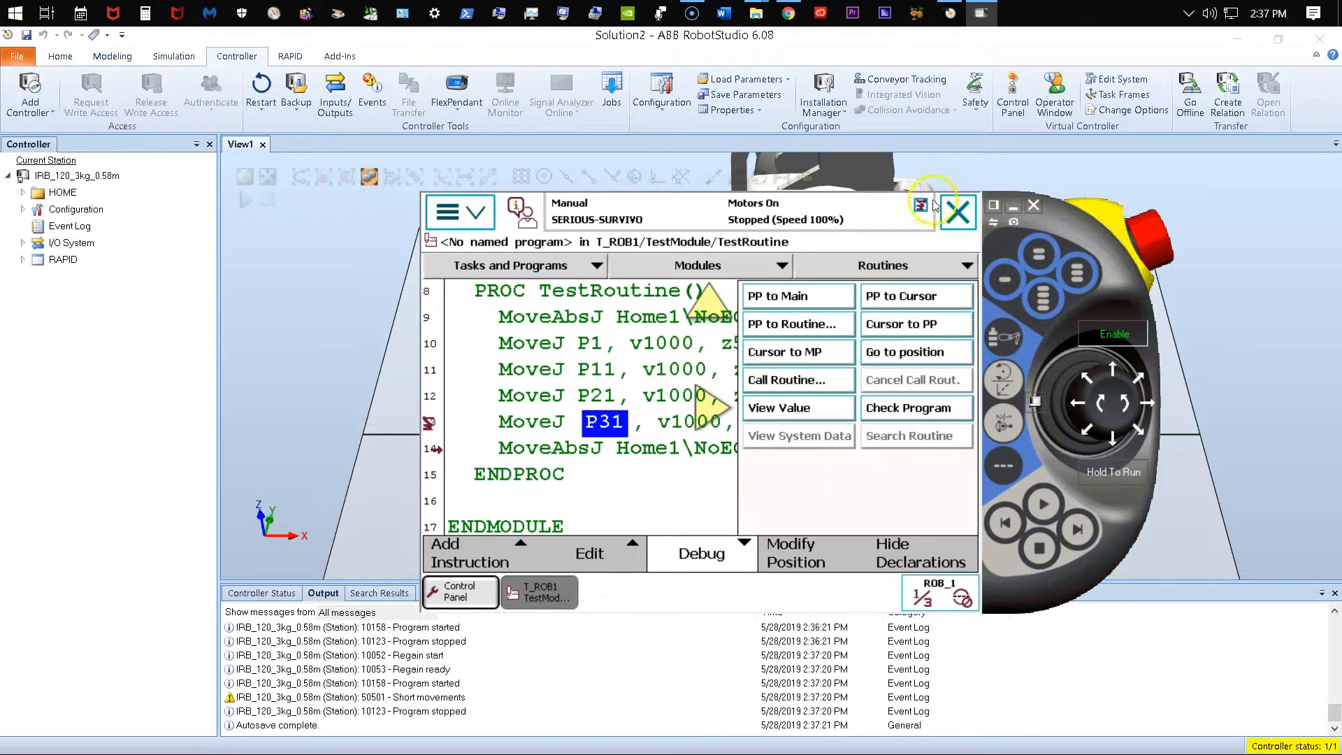
{"action": "mouse_move", "coordinate": [795, 350]}
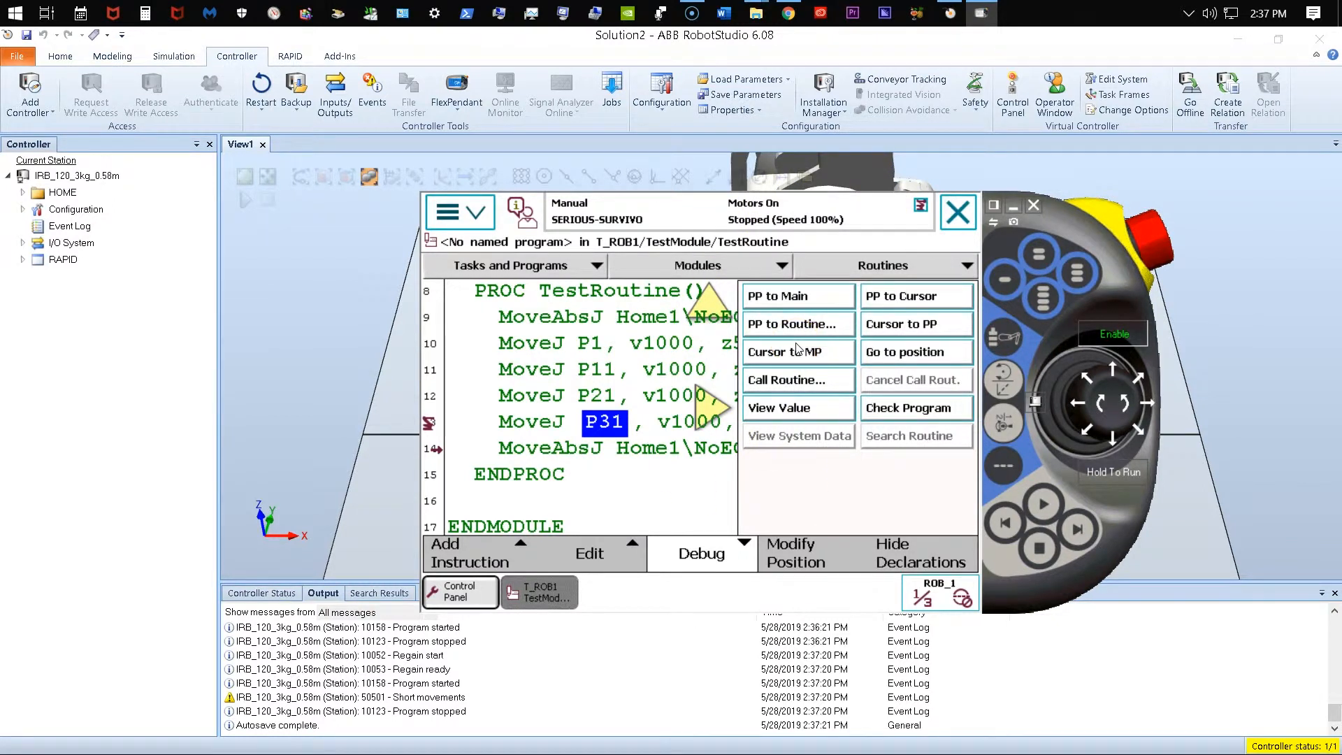
{"action": "mouse_move", "coordinate": [740, 95]}
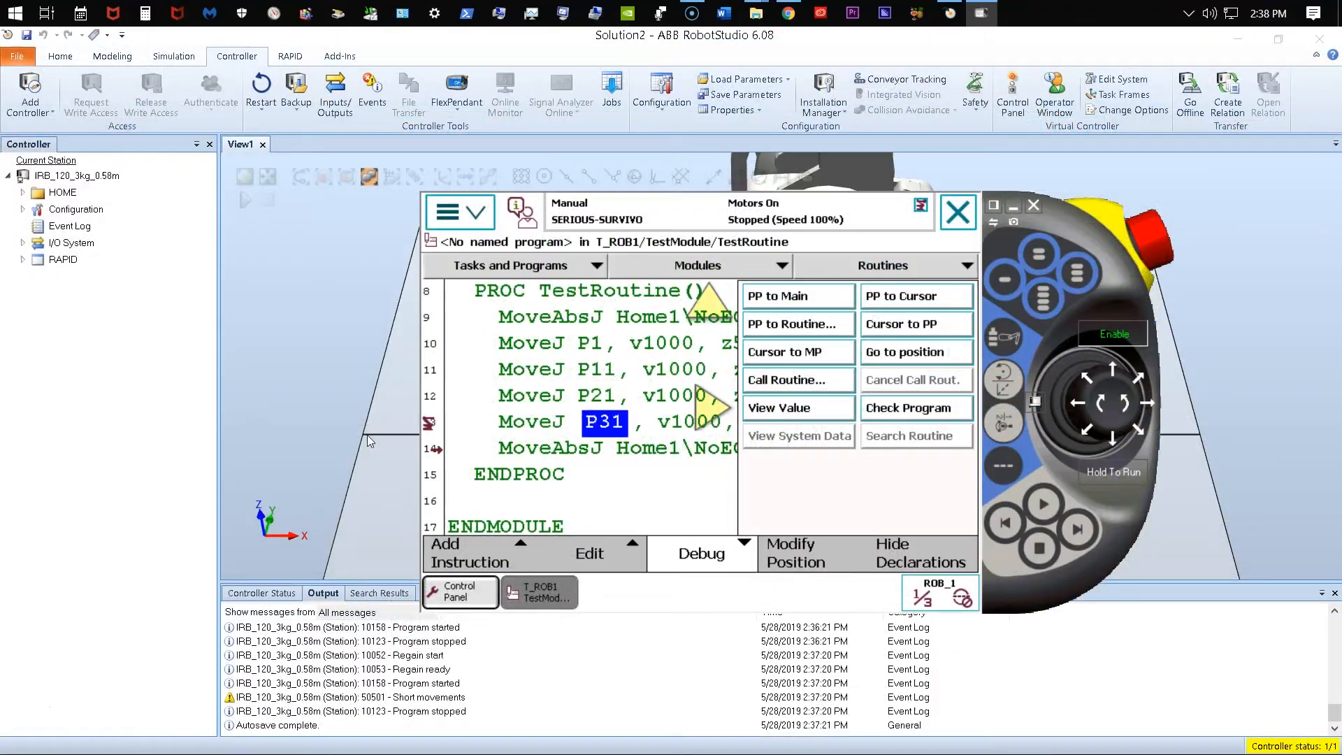
{"action": "mouse_move", "coordinate": [341, 450]}
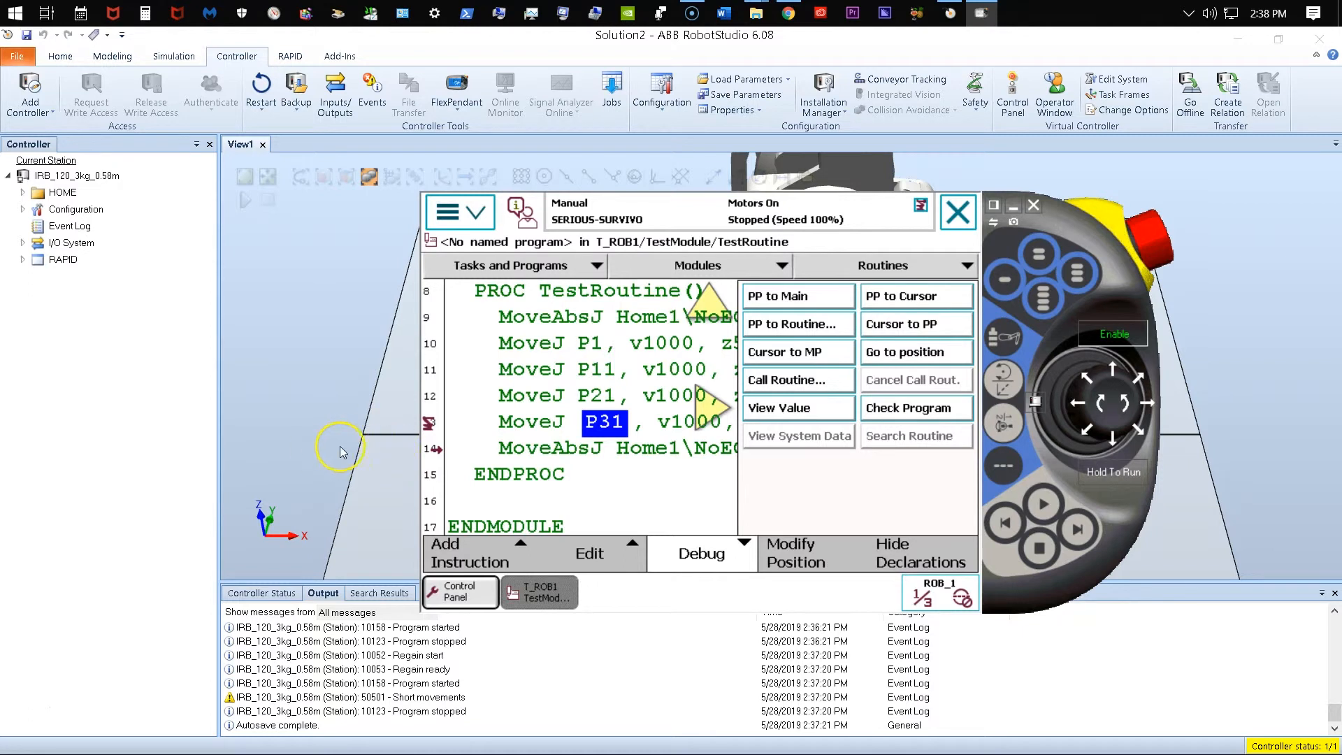
{"action": "mouse_move", "coordinate": [423, 428]}
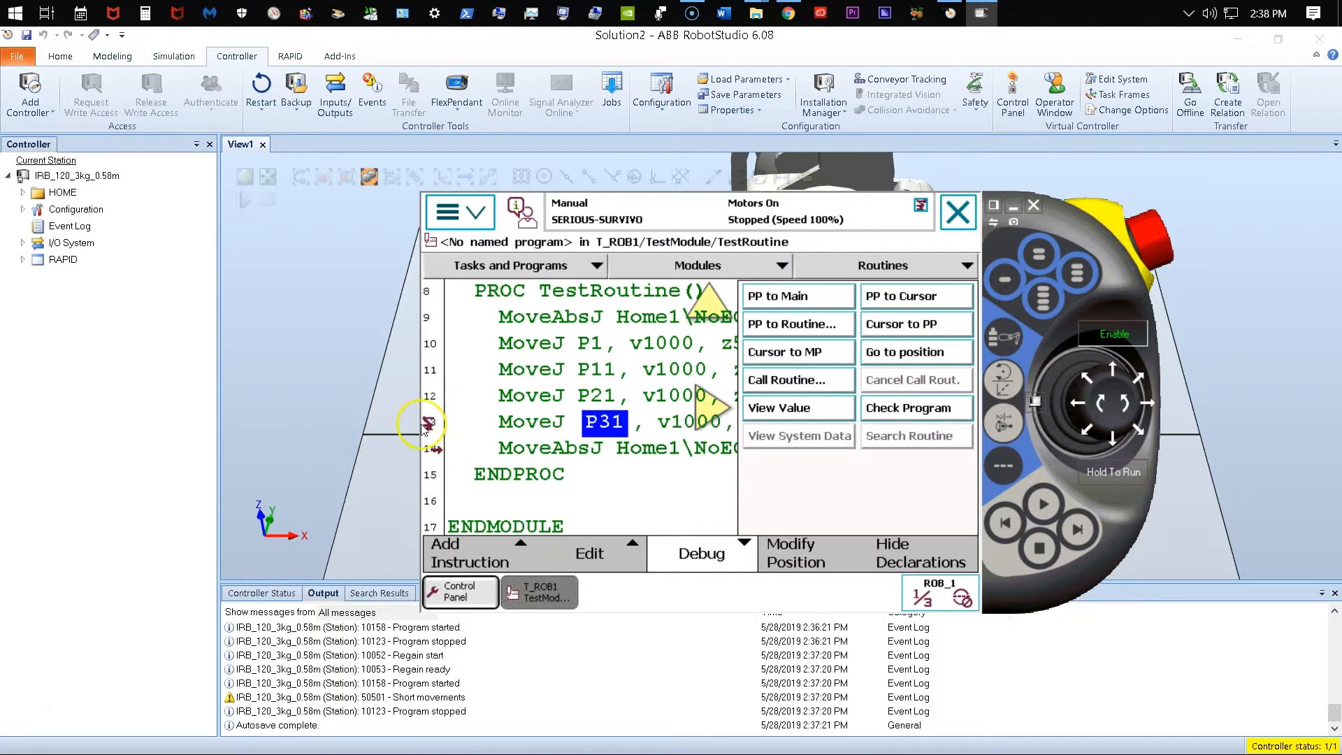